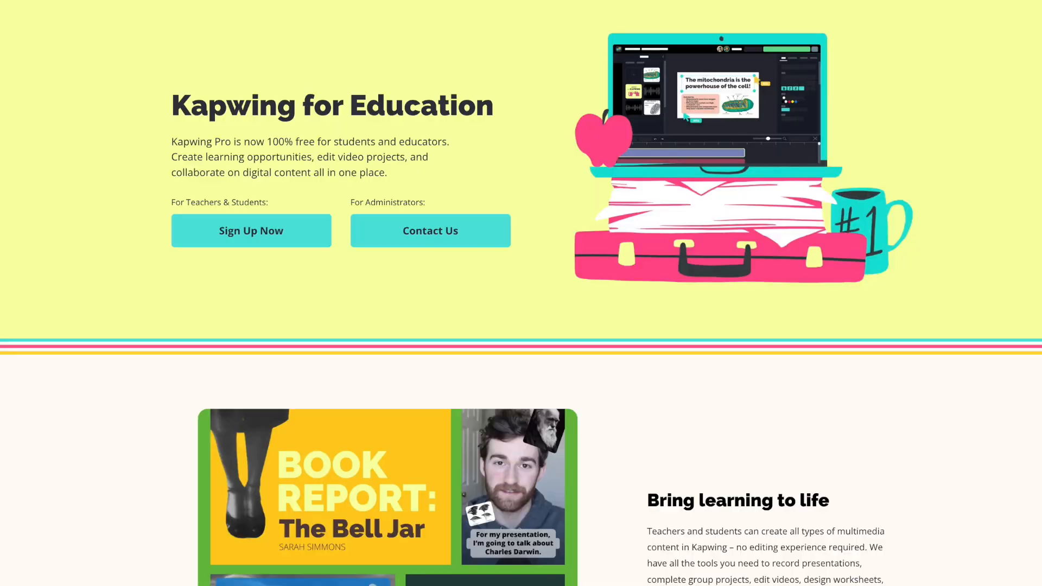
Lock the black Kapwing wordmark's ratio, shrink it and move it to the canvas top-left.
scroll(down, 3)
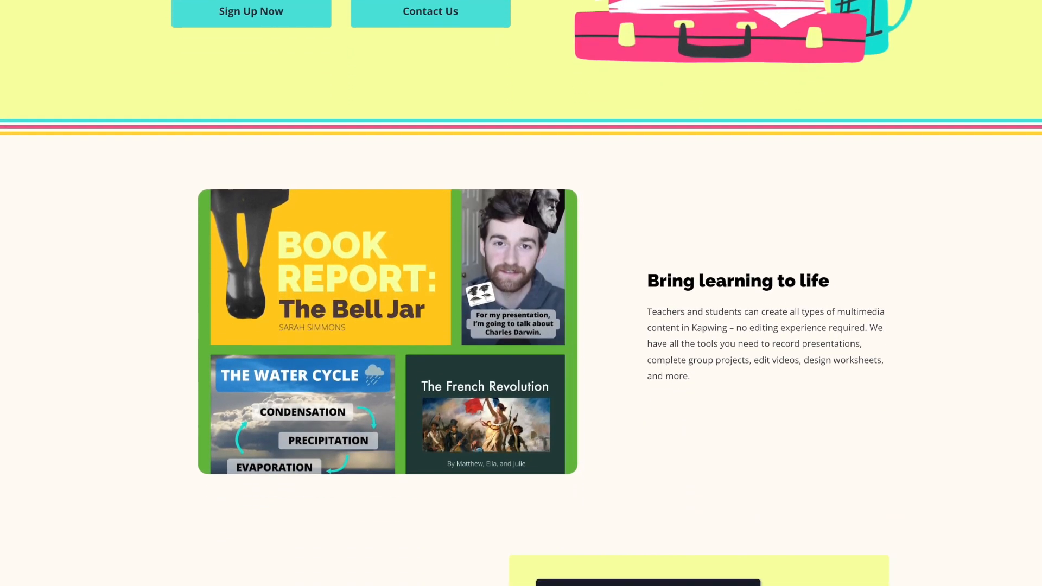
scroll(down, 3)
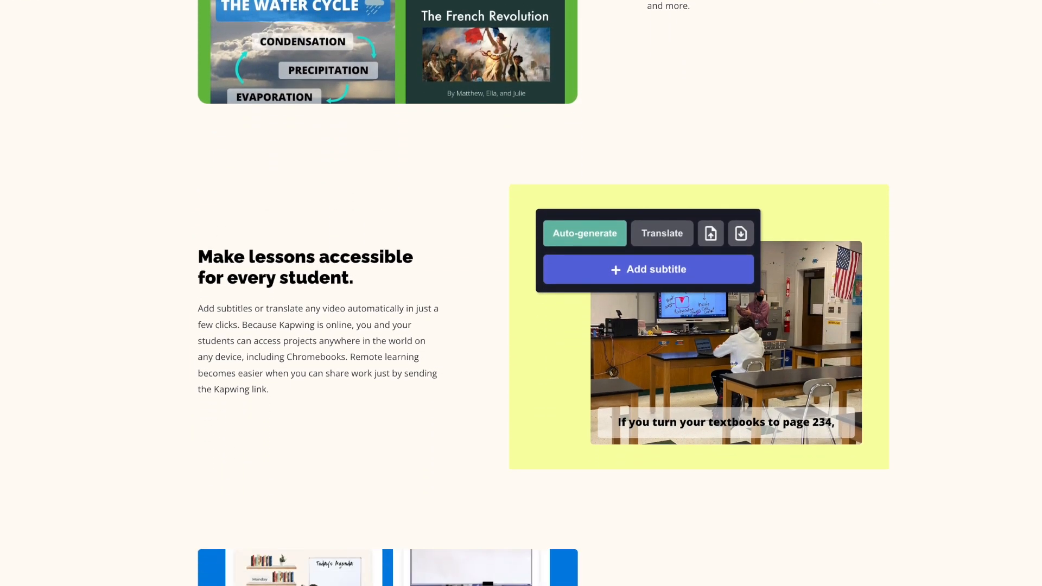
scroll(down, 3)
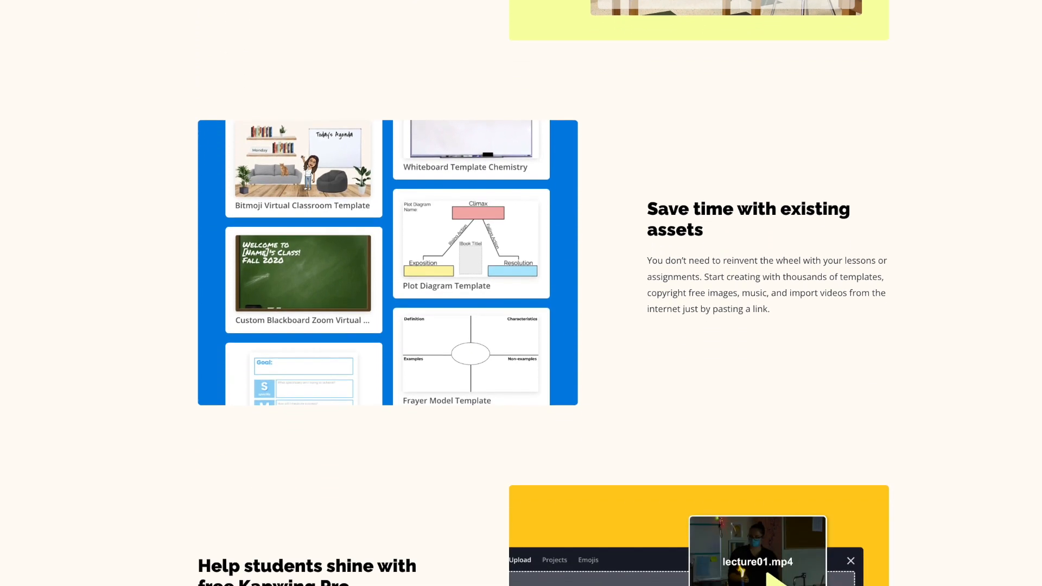
scroll(down, 3)
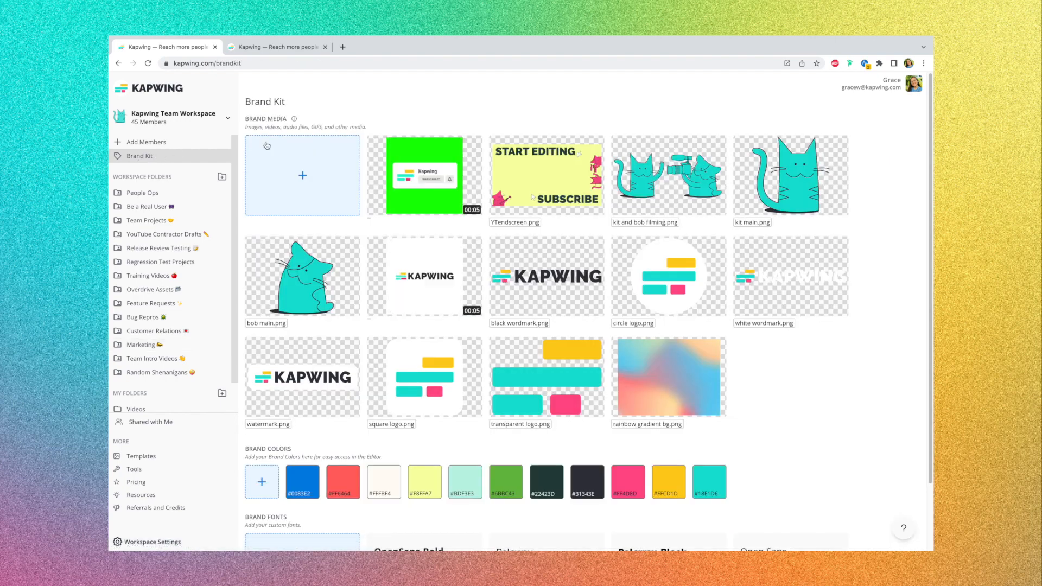
scroll(down, 3)
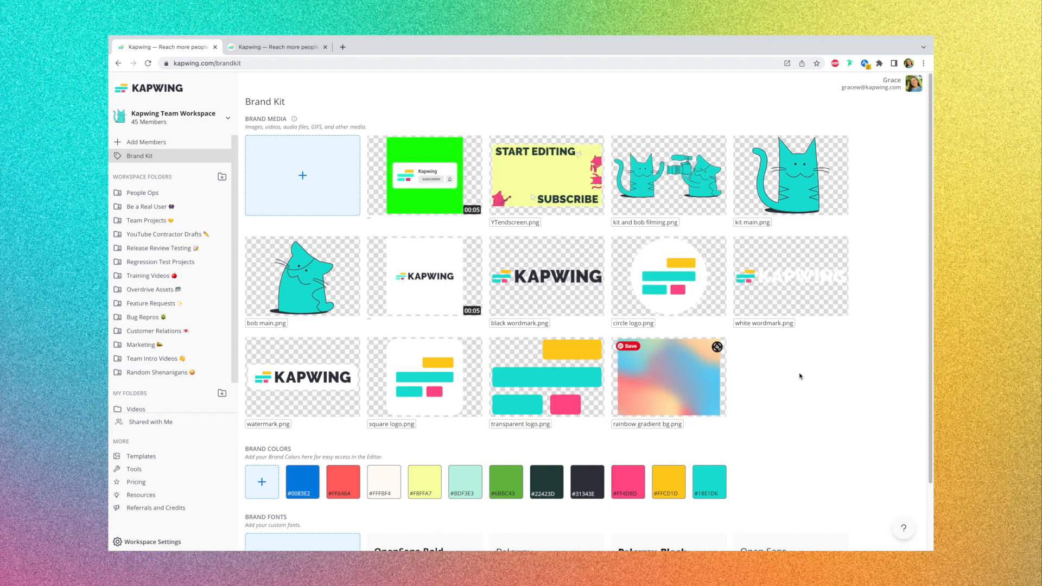
scroll(down, 3)
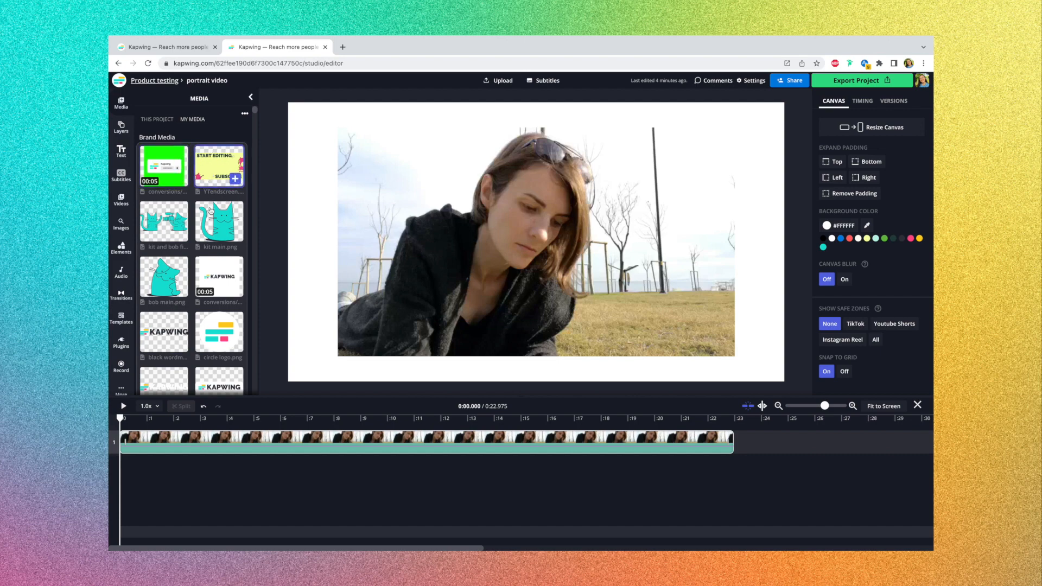
scroll(down, 3)
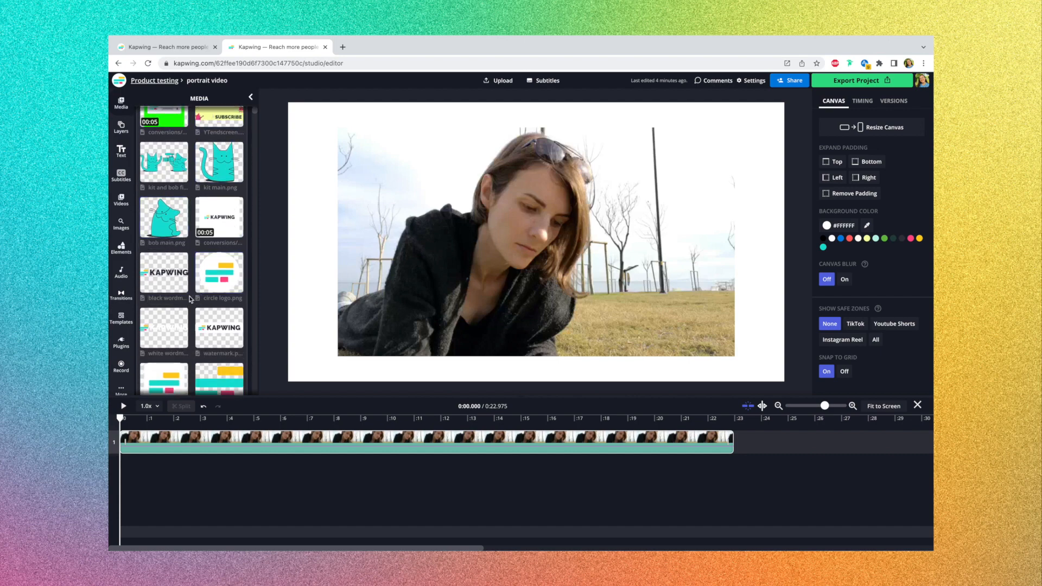
scroll(down, 3)
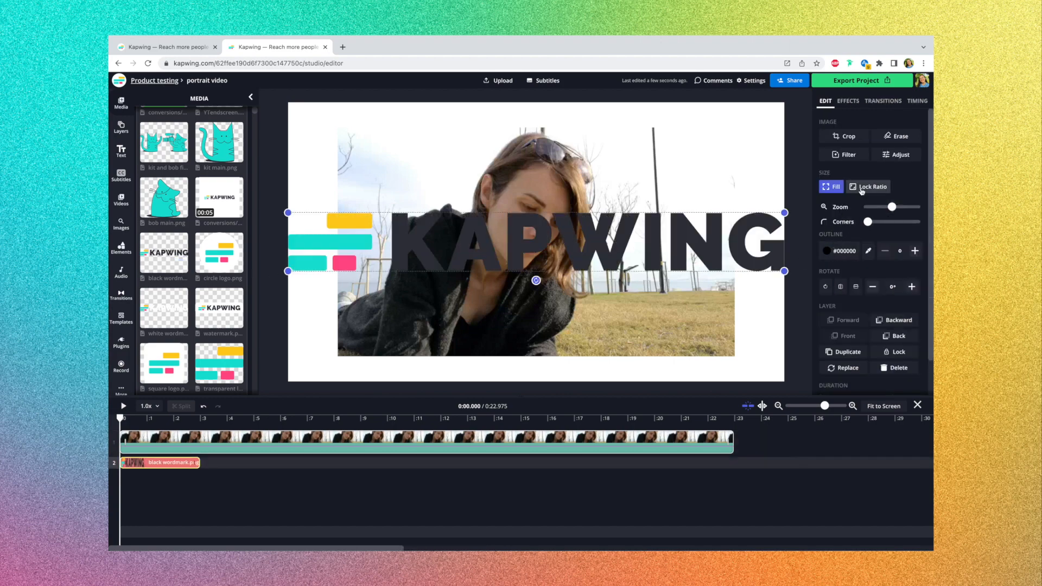
click(872, 185)
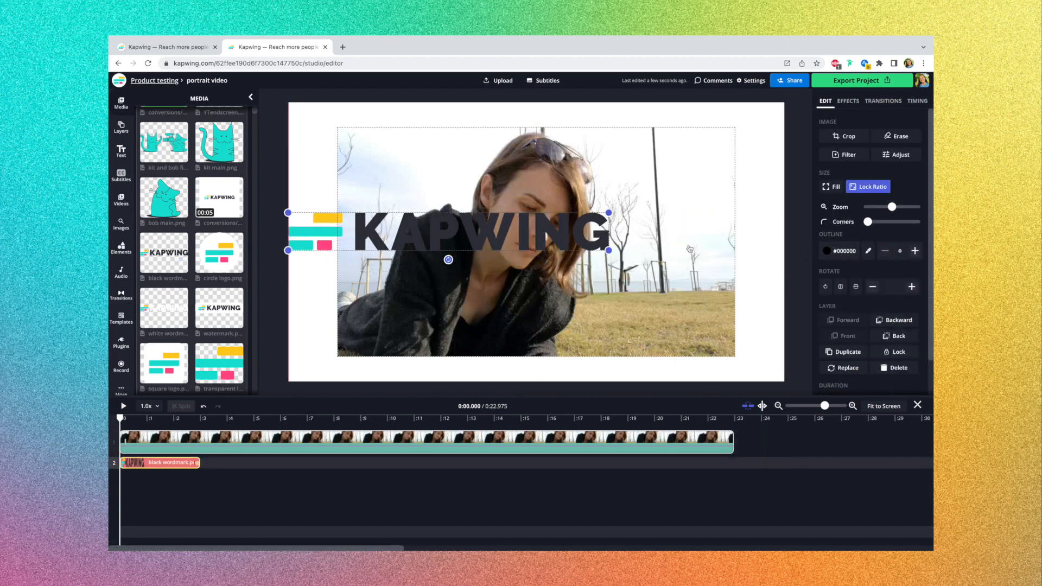
drag(608, 250, 483, 236)
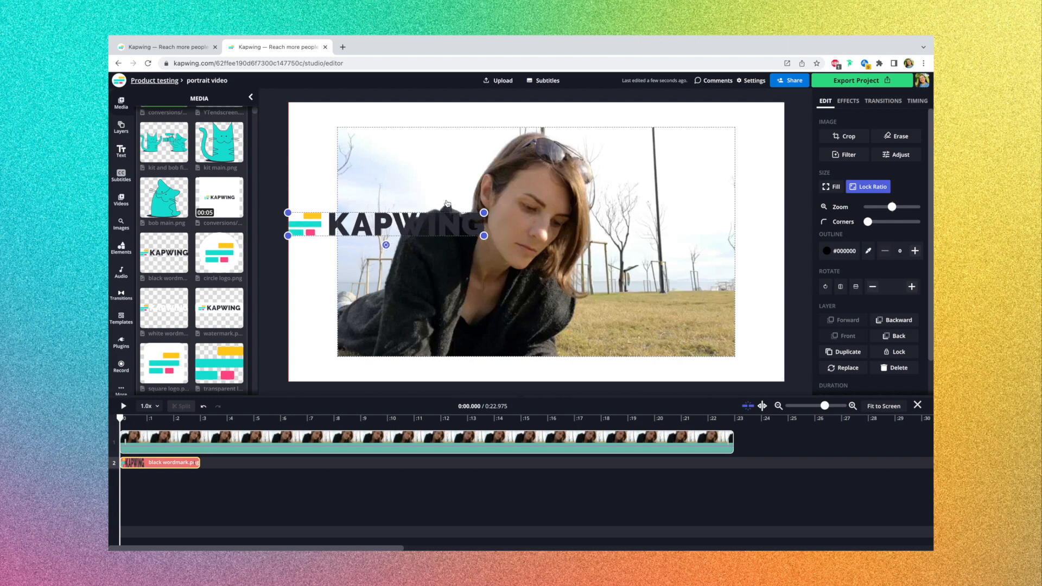
drag(399, 222, 399, 126)
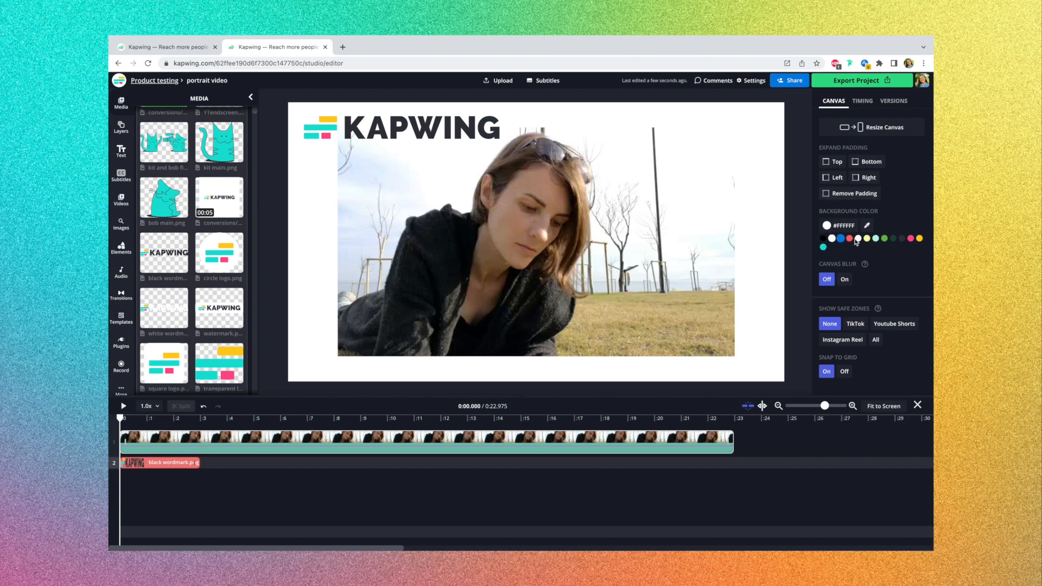
mouse_move(851, 245)
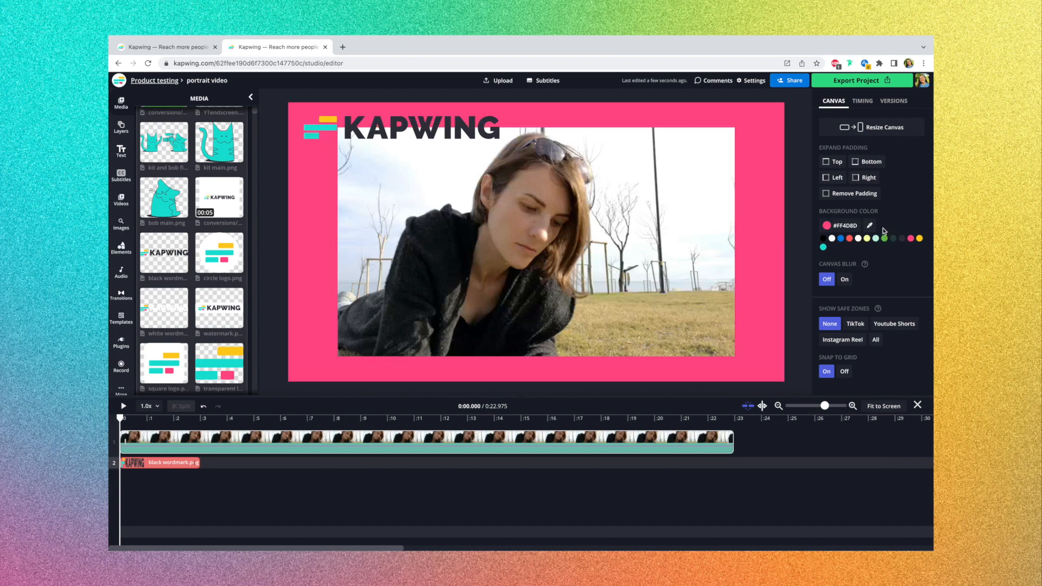
mouse_move(756, 203)
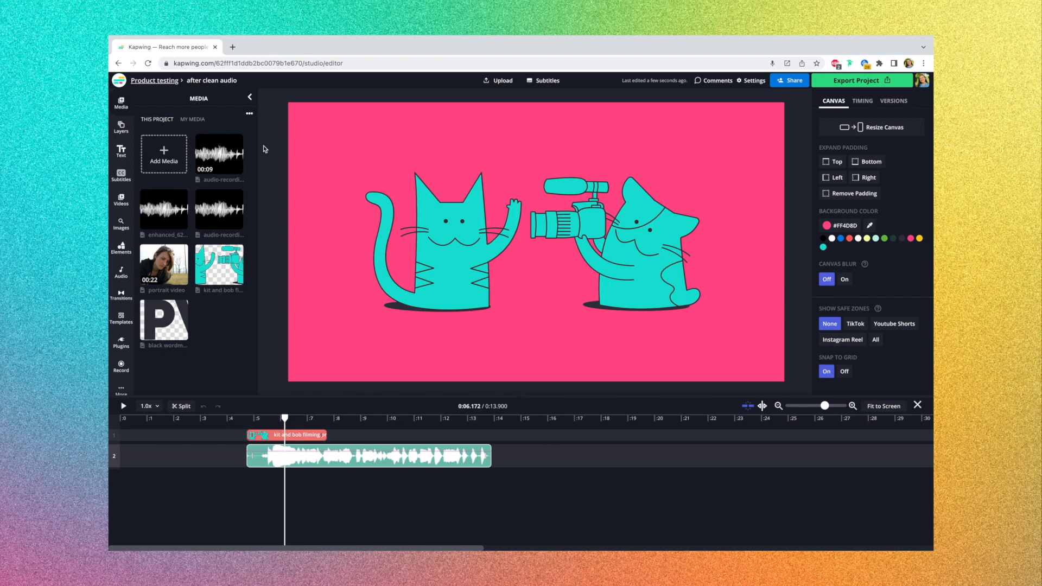
mouse_move(275, 152)
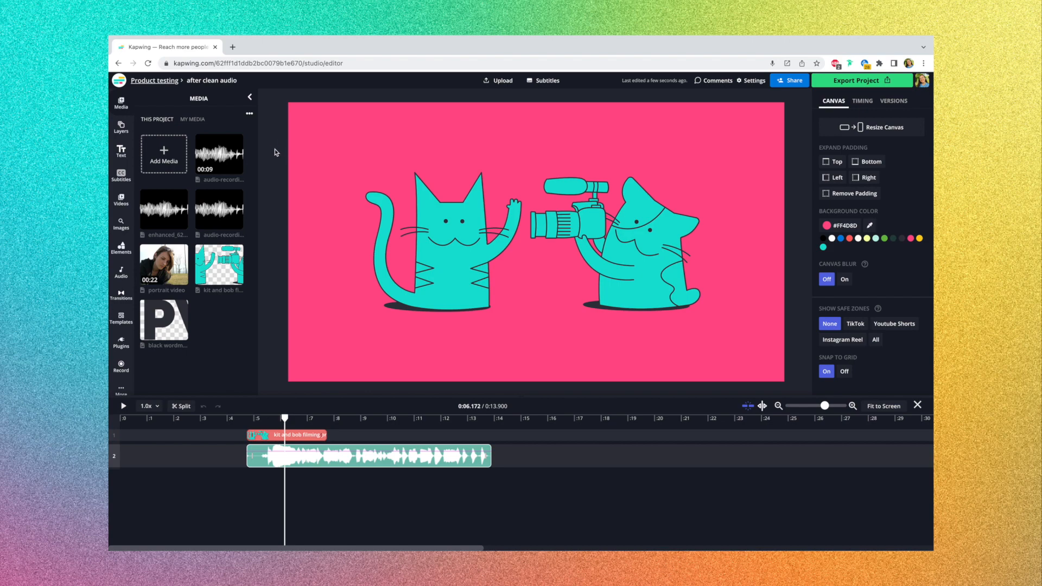
Run Clean Audio on the voice recording track and dismiss the completion notice.
click(368, 456)
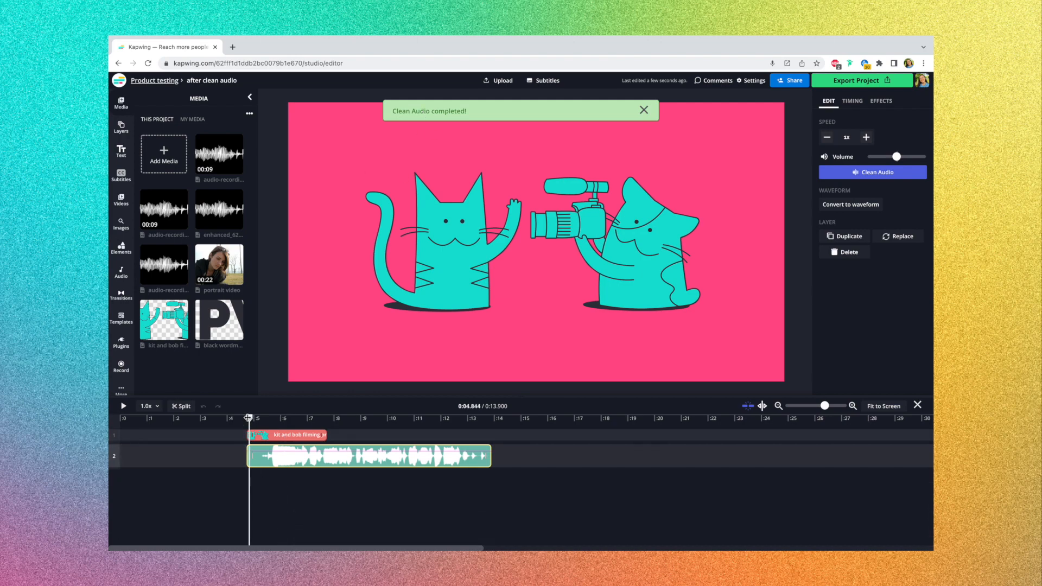
click(123, 406)
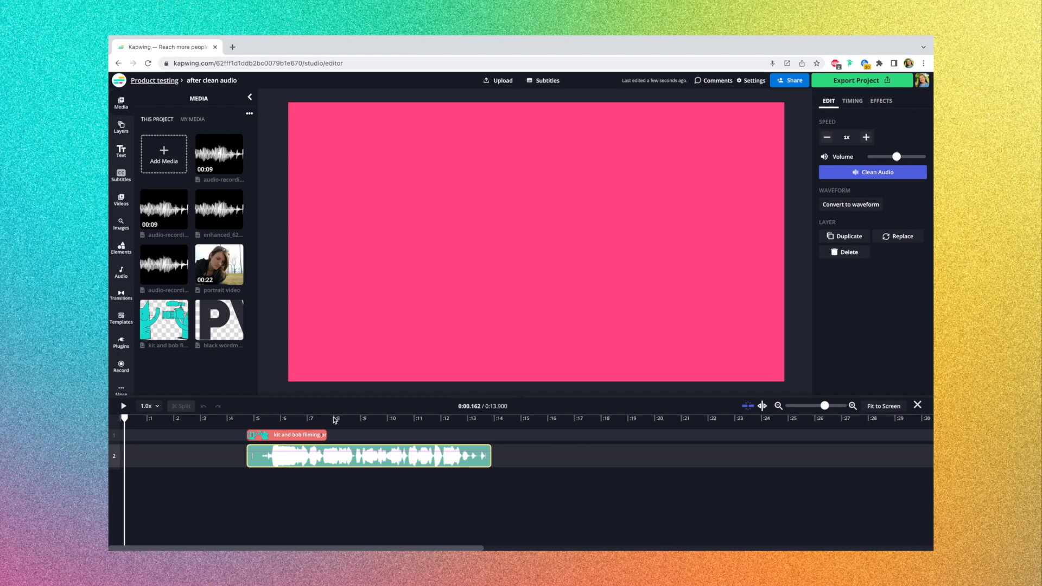
mouse_move(333, 417)
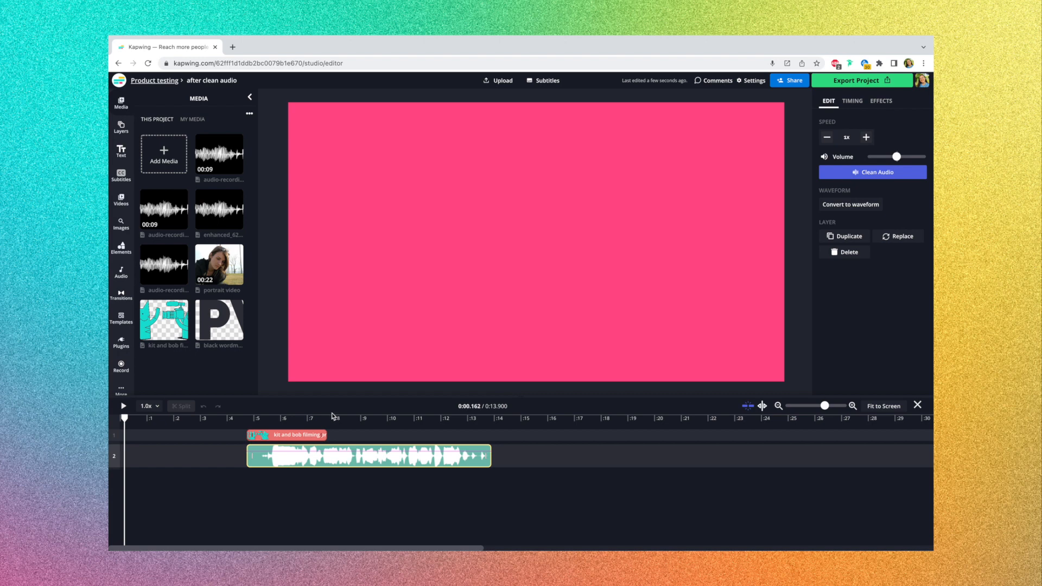
click(325, 419)
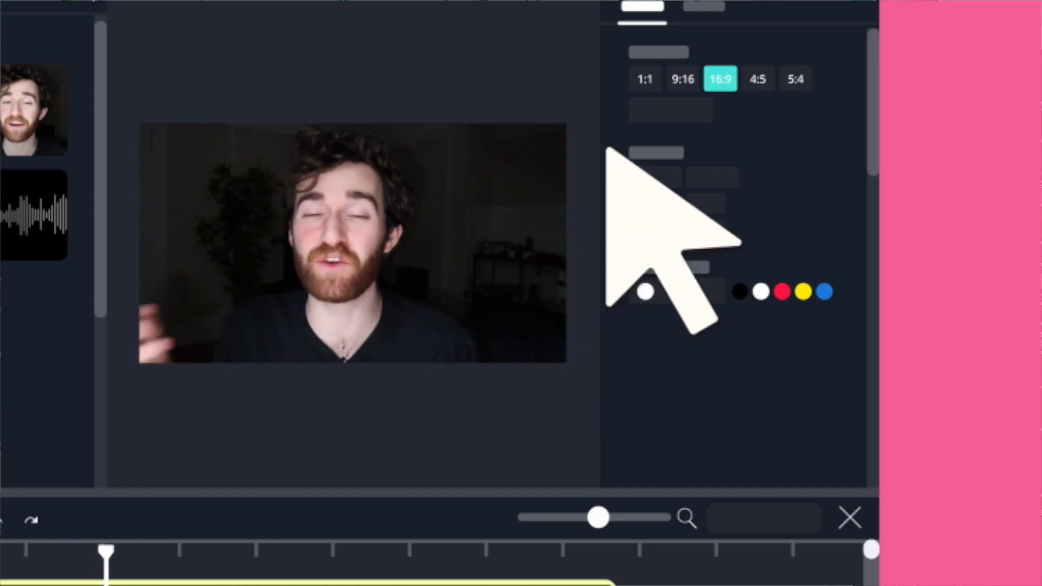
click(683, 78)
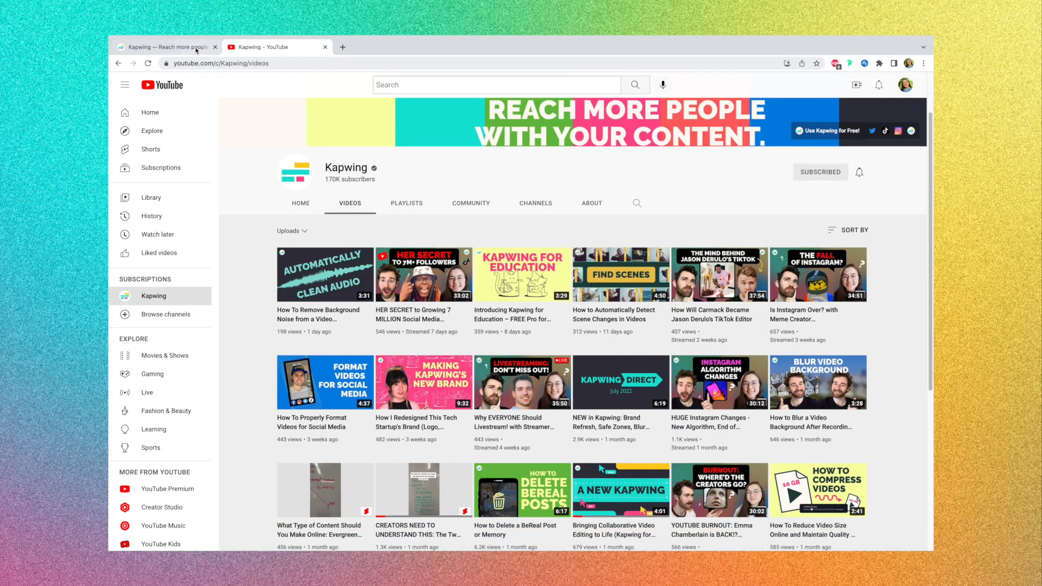
Switch from the YouTube channel page back to the Kapwing editor tab.
click(166, 46)
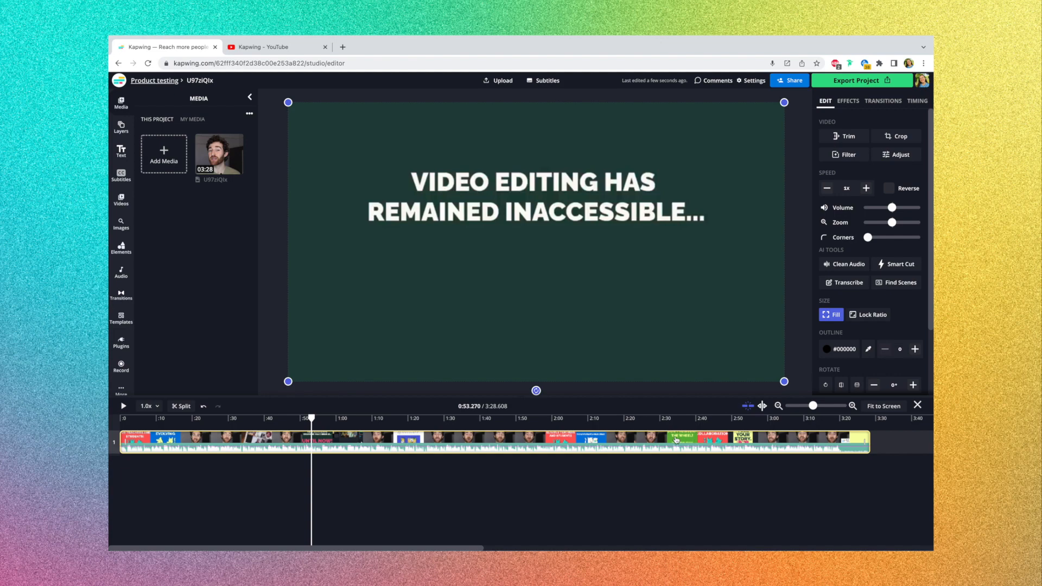
mouse_move(801, 285)
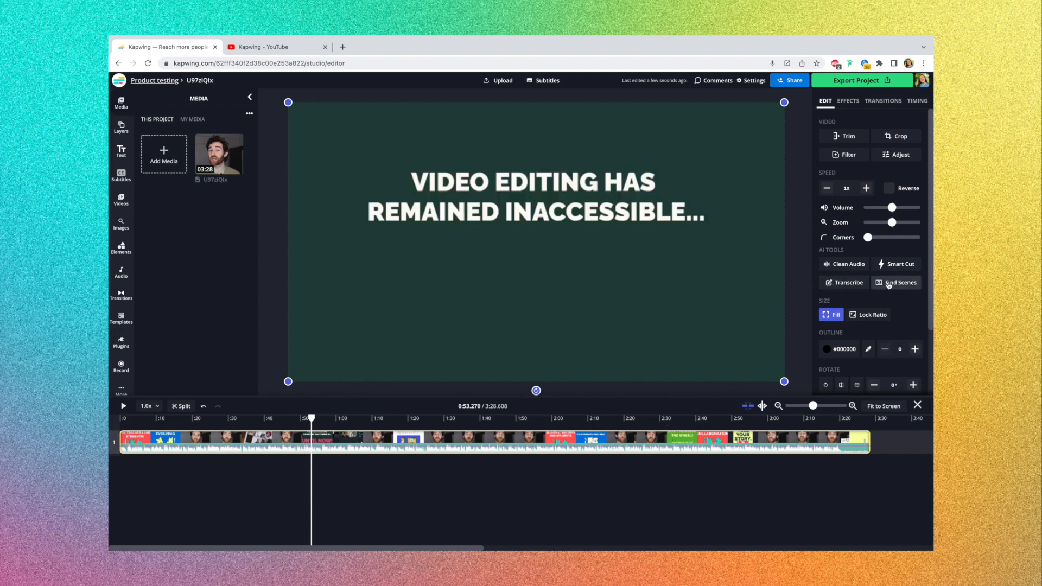
Run Find Scenes on the 3:28 talking-head video to mark its split points.
click(899, 282)
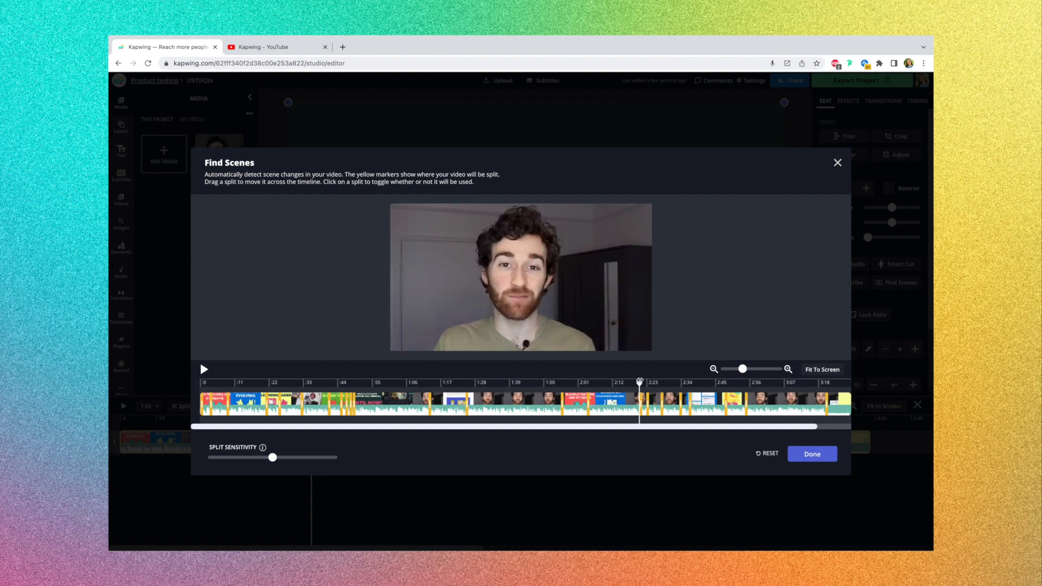
click(648, 383)
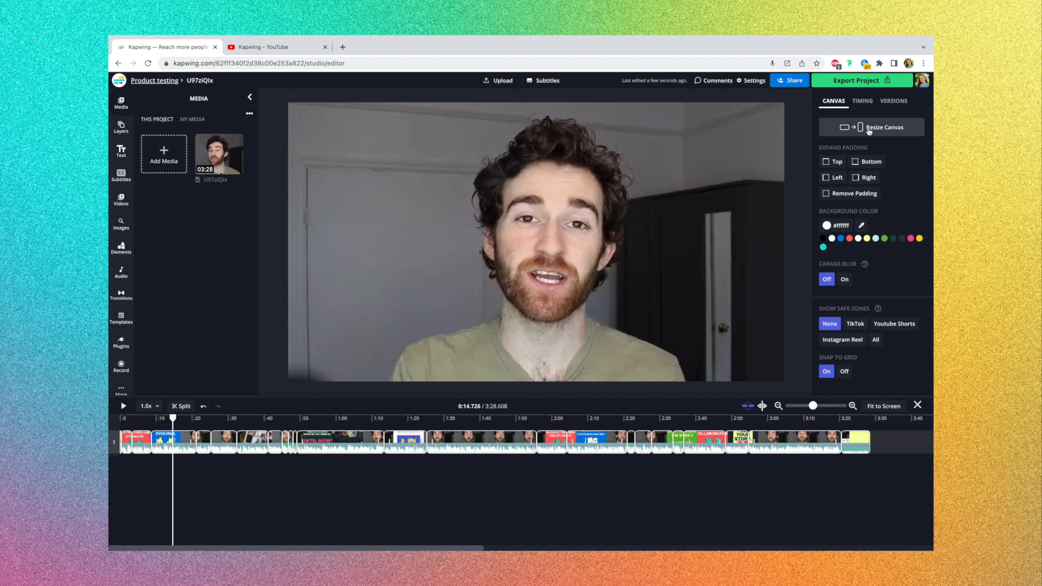
mouse_move(444, 466)
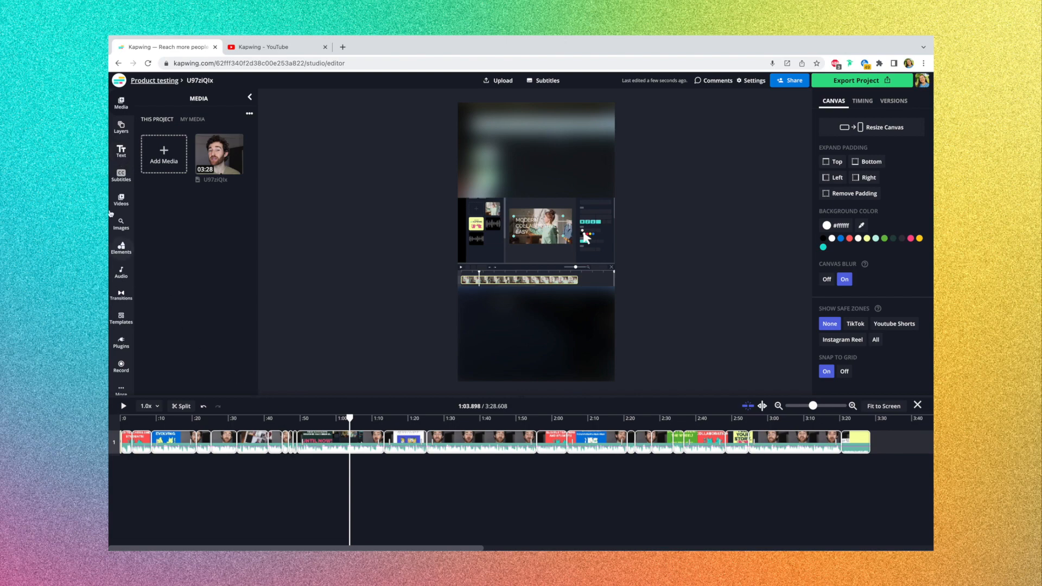
Add a 'Sample text' header over the blurred portrait canvas.
click(120, 149)
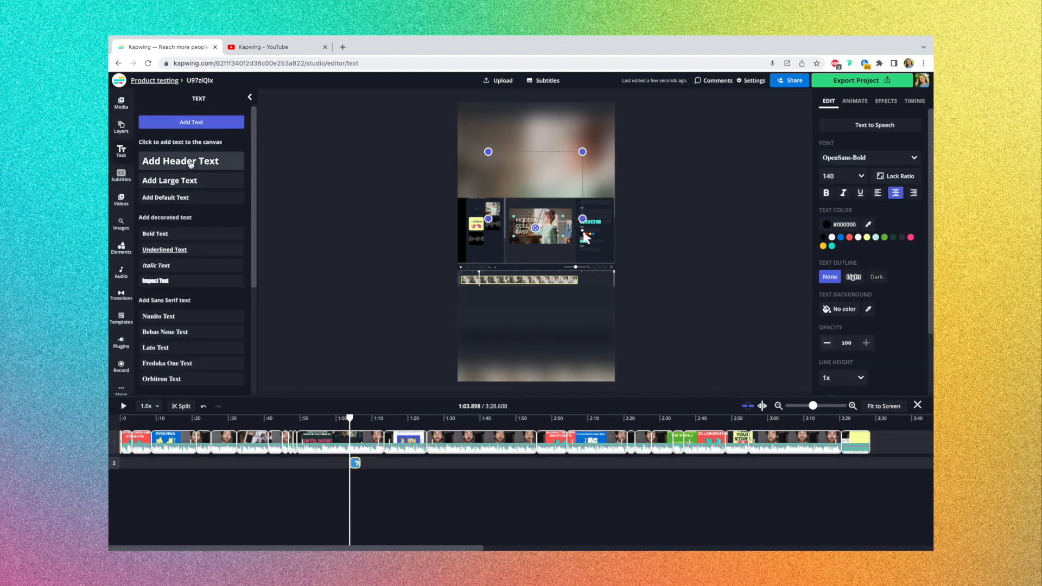
click(180, 160)
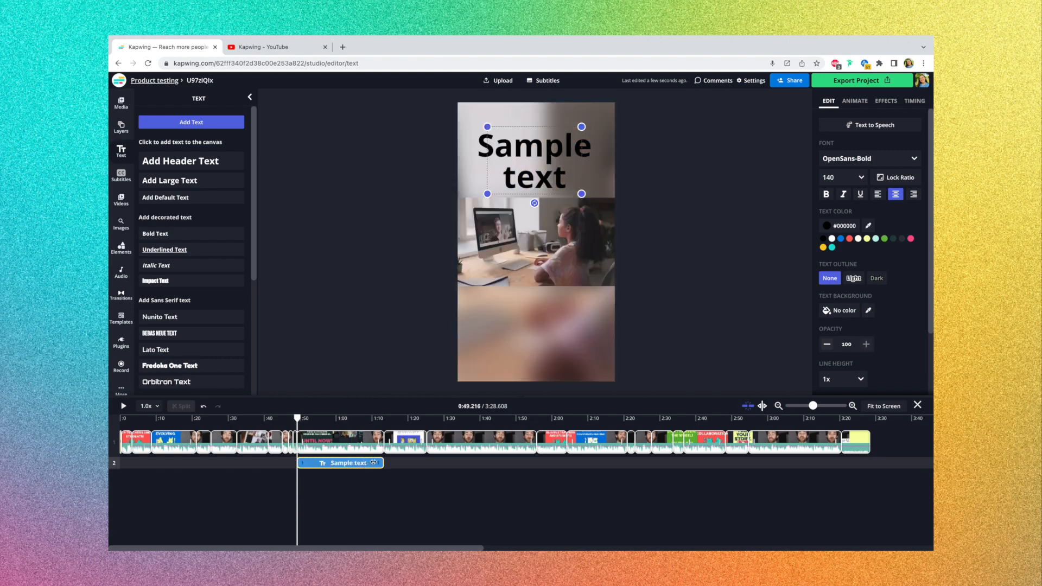
click(406, 442)
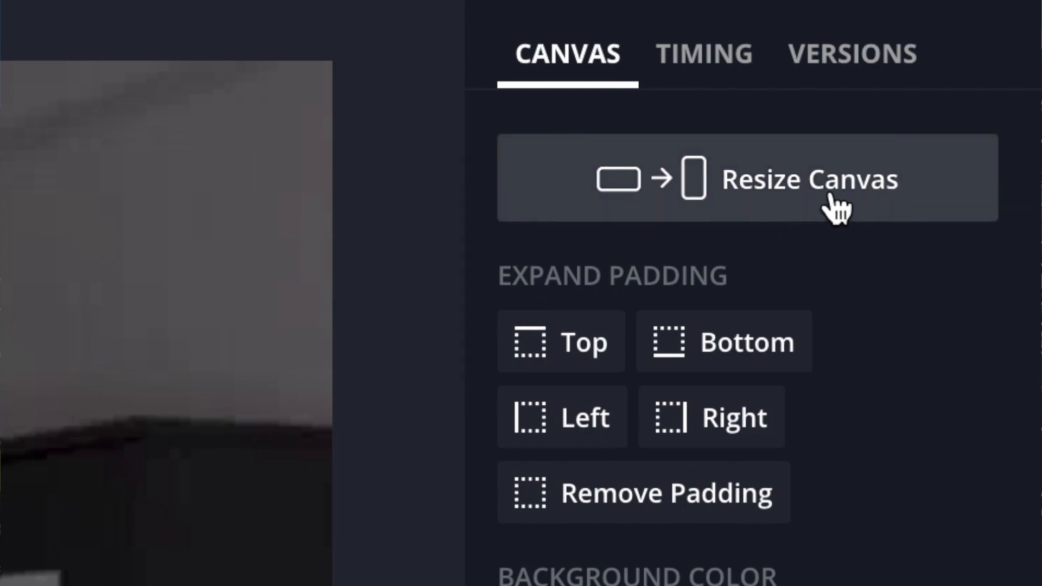
In Resize Canvas, fill the background with teal, then try another colour.
click(746, 178)
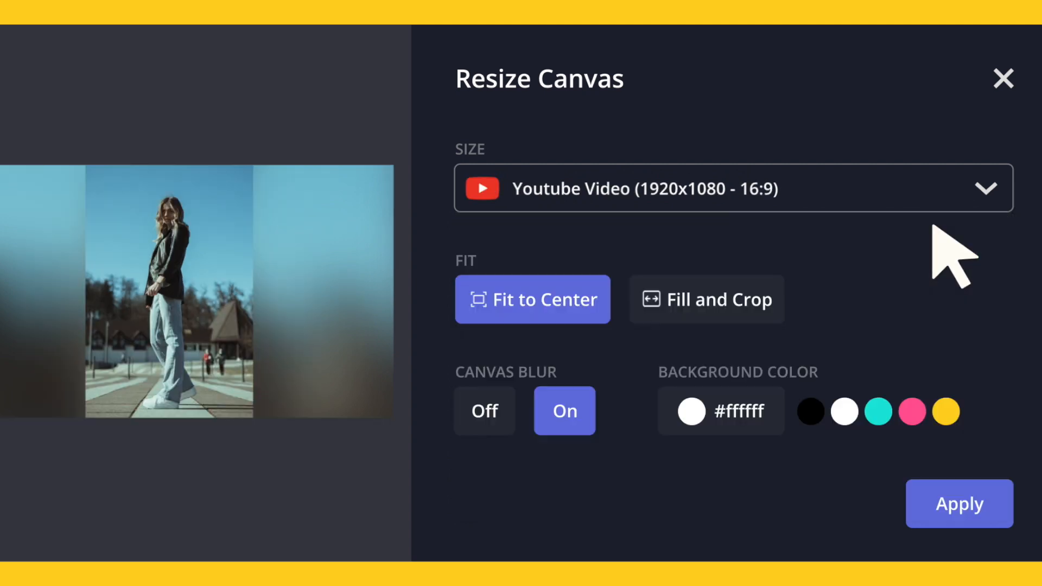
click(876, 410)
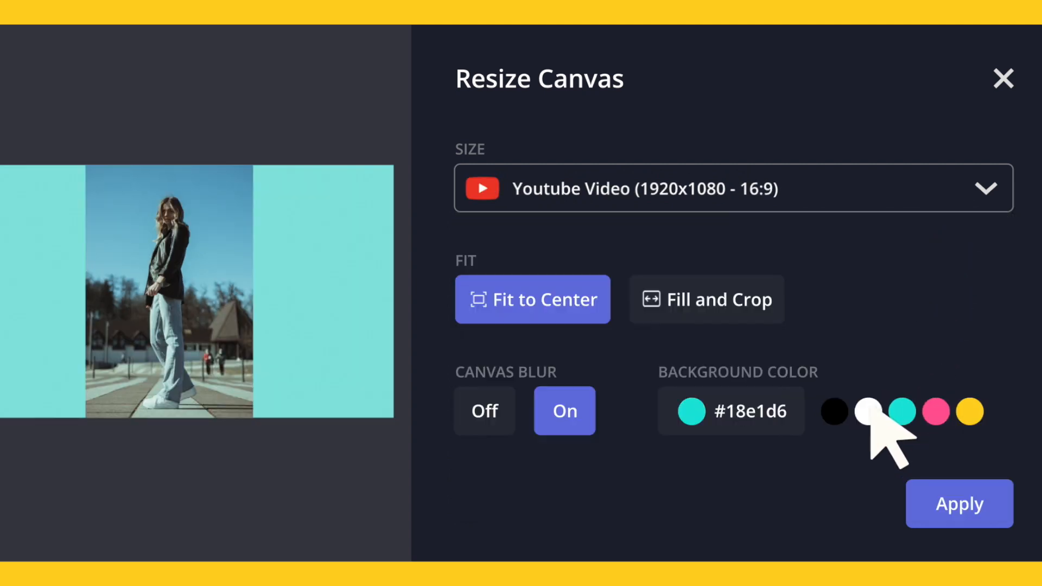
click(706, 300)
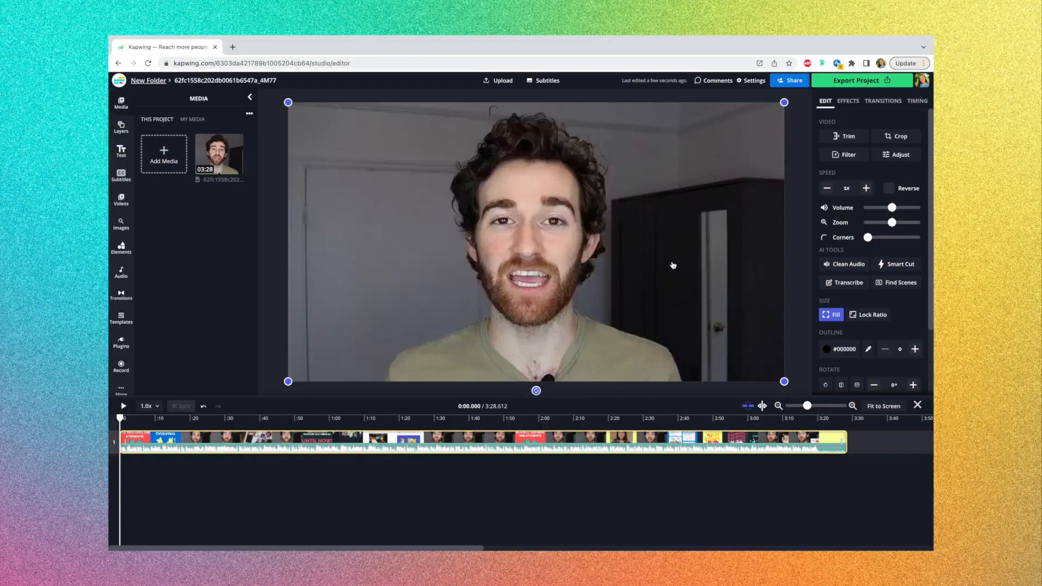
mouse_move(774, 327)
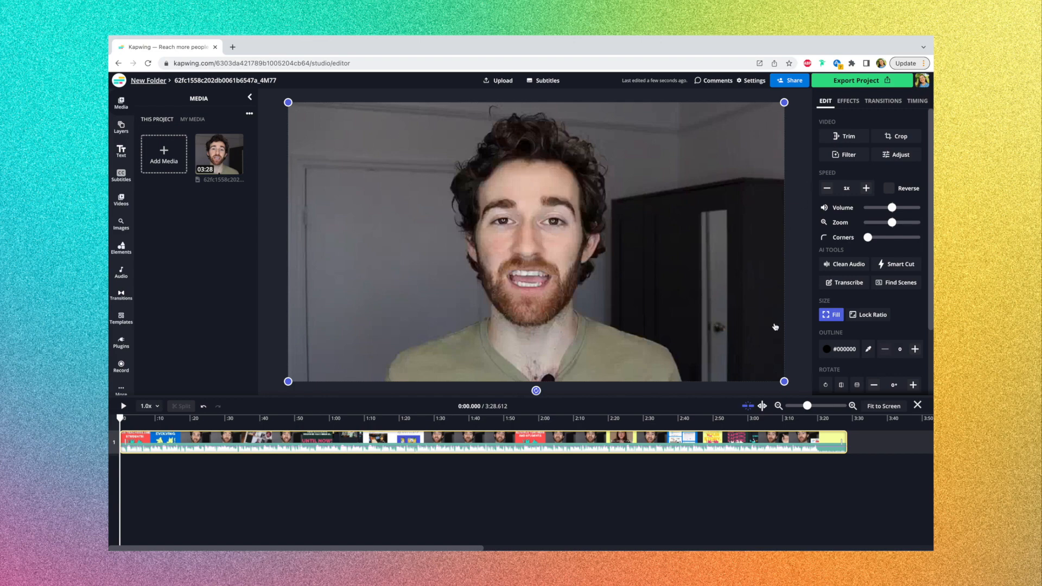
mouse_move(789, 313)
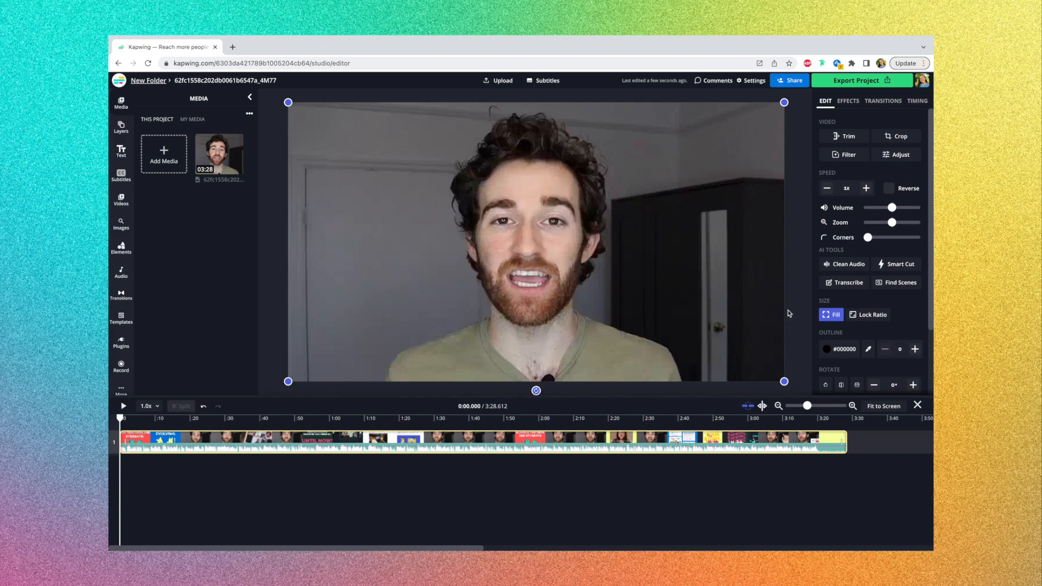
mouse_move(796, 275)
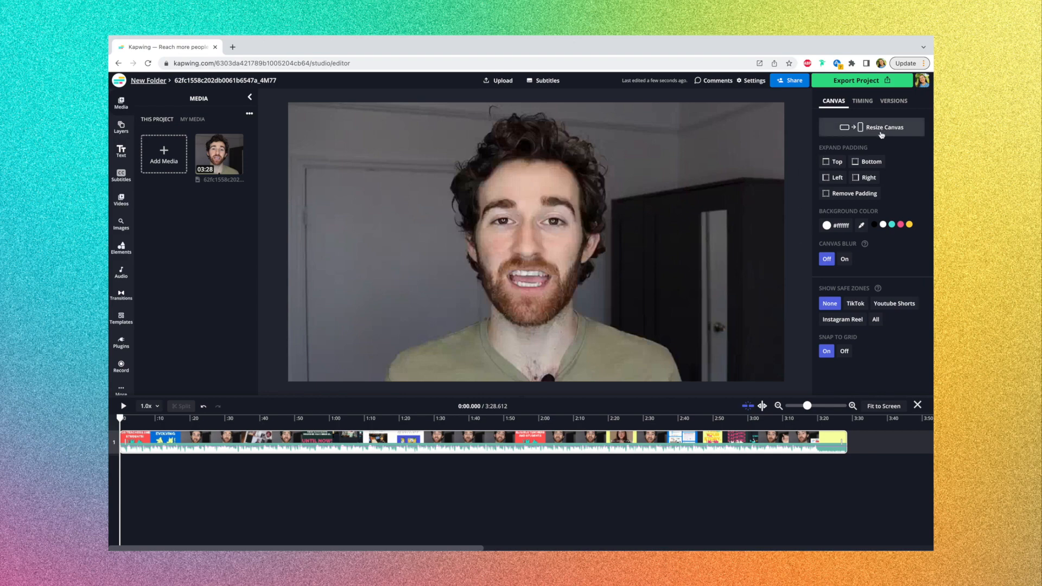
Bring up Resize Canvas on the 1280x720 video and list the preset sizes.
click(884, 127)
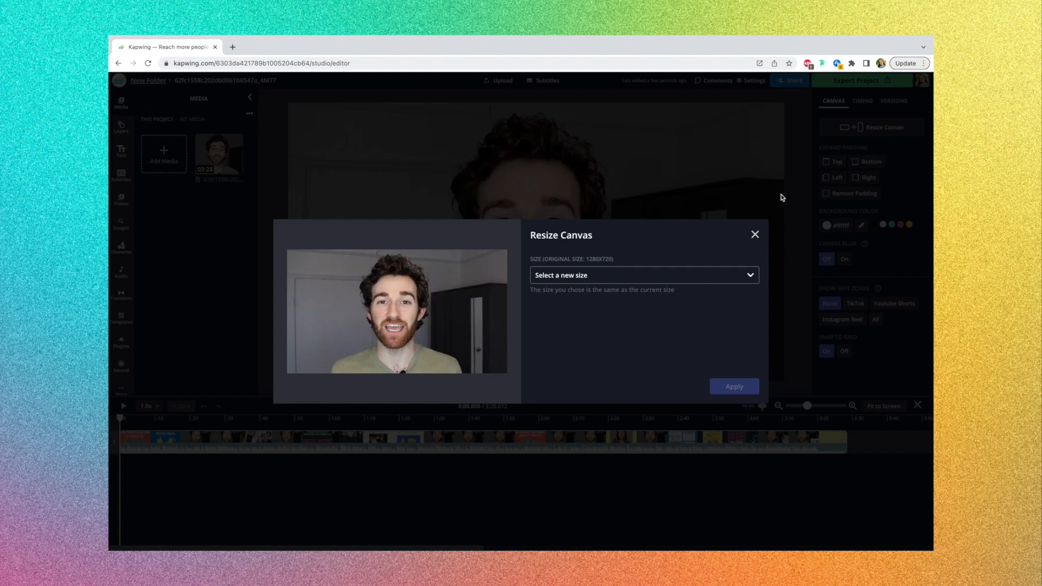
click(642, 275)
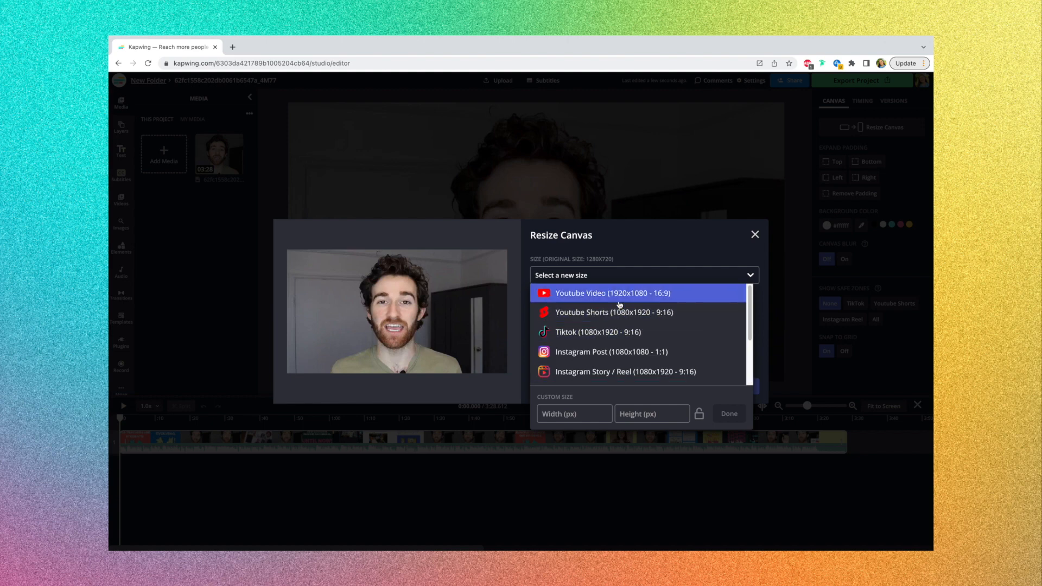
scroll(down, 3)
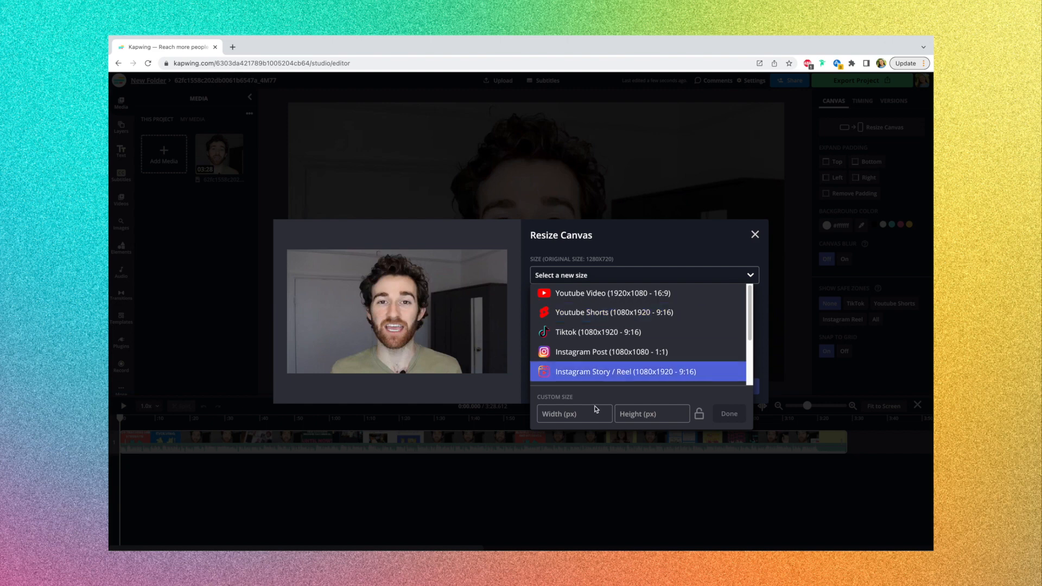
mouse_move(597, 333)
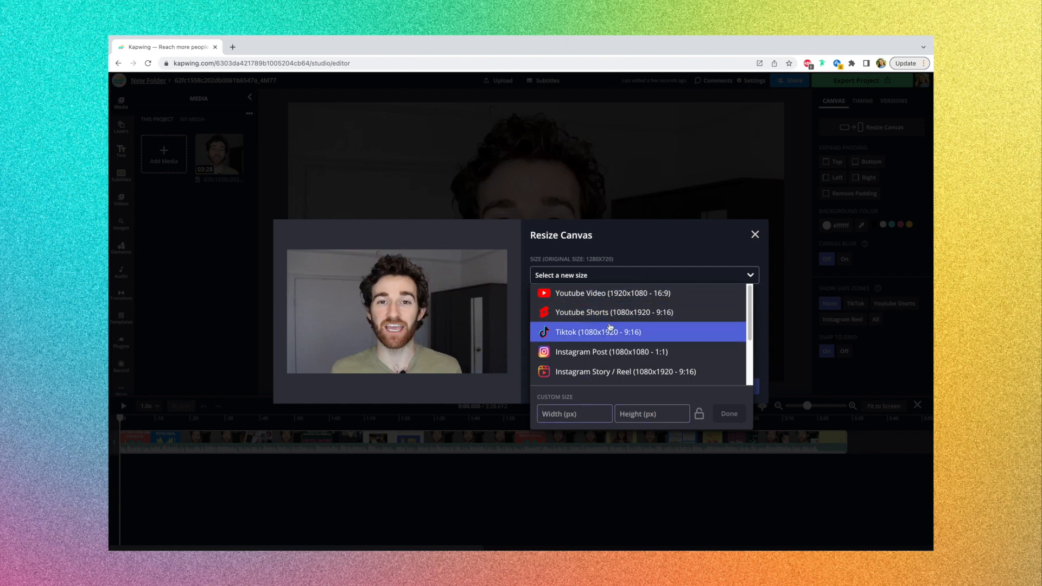
Choose Youtube Shorts 1080x1920 (9:16) with the video fit to center.
click(597, 312)
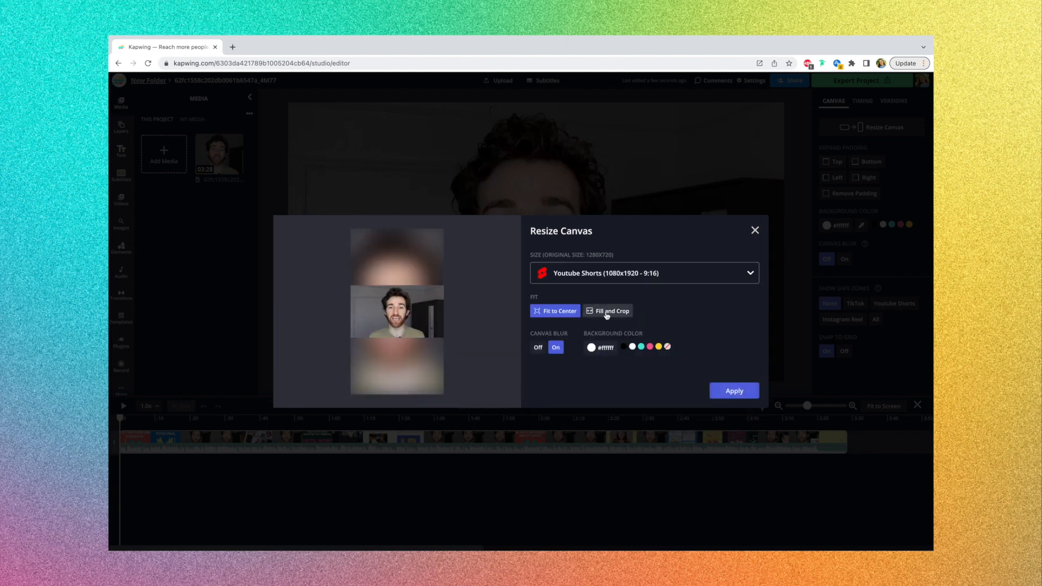
click(555, 310)
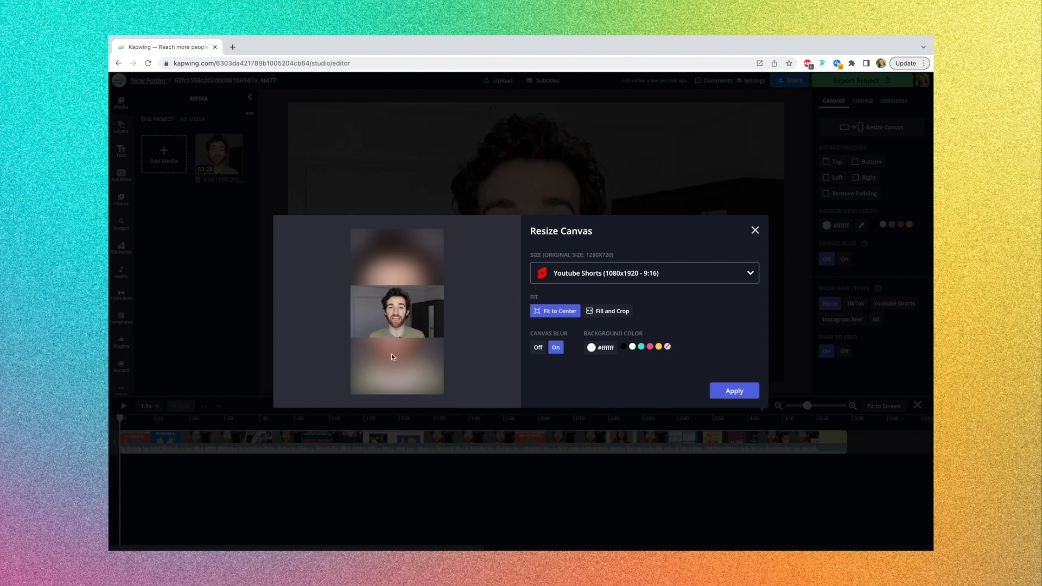
mouse_move(424, 325)
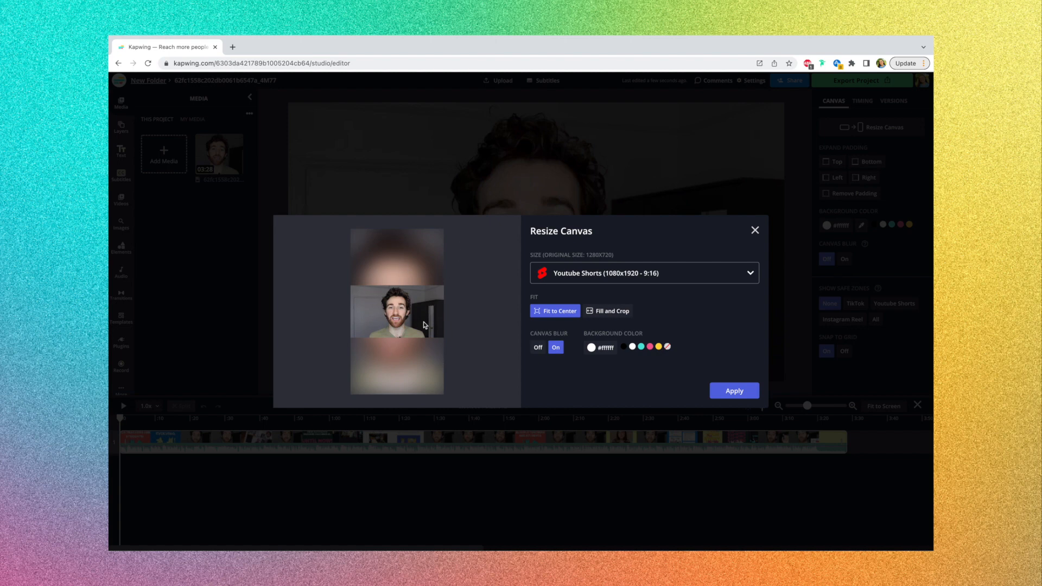
mouse_move(563, 330)
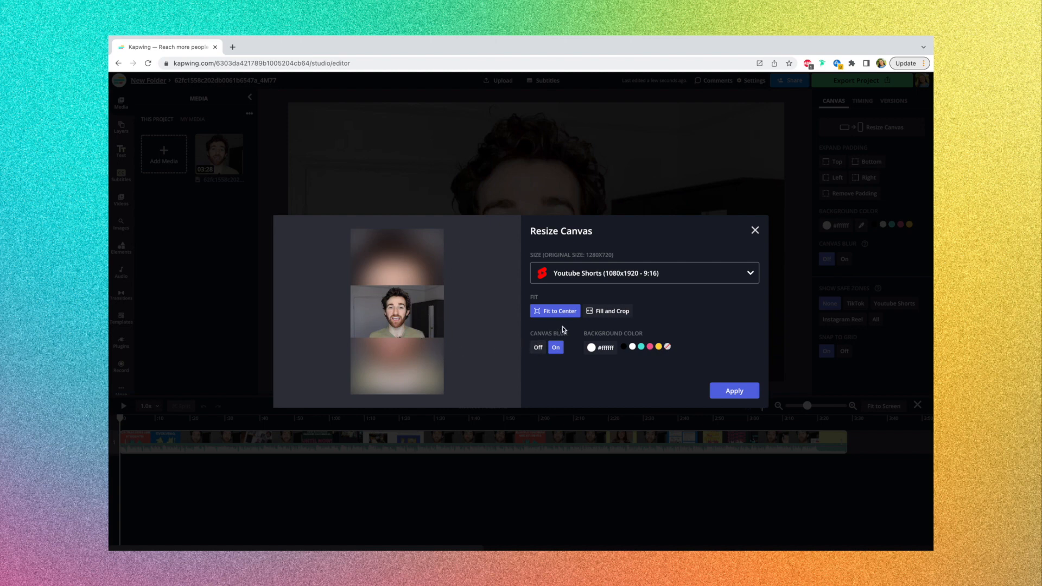
mouse_move(544, 328)
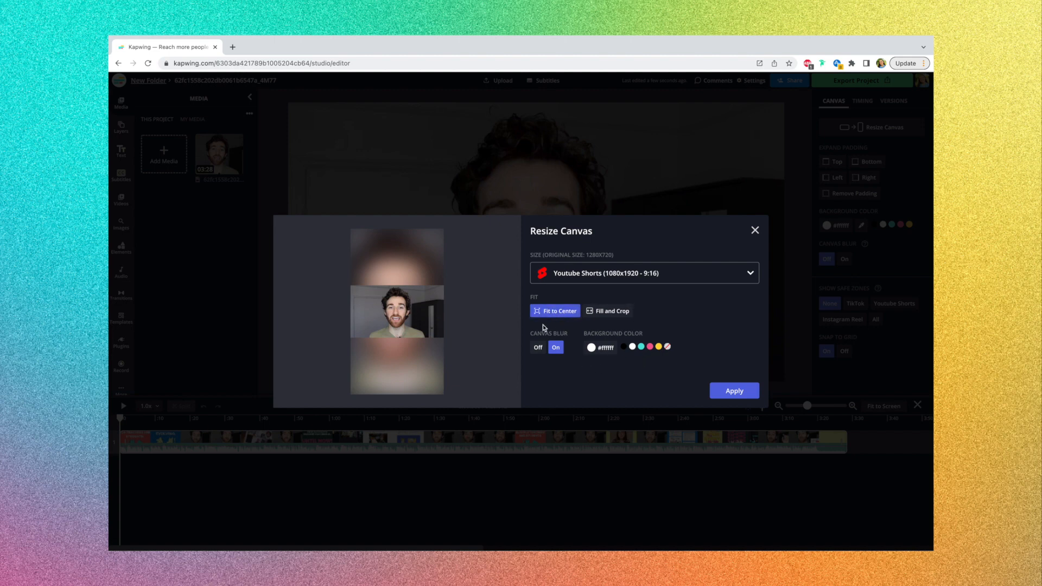
mouse_move(574, 361)
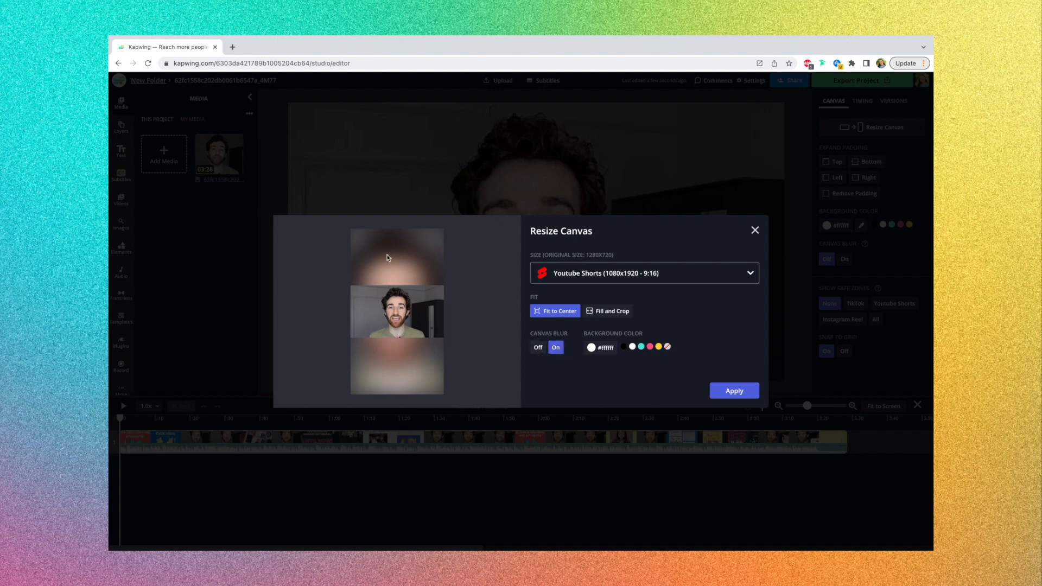
mouse_move(370, 337)
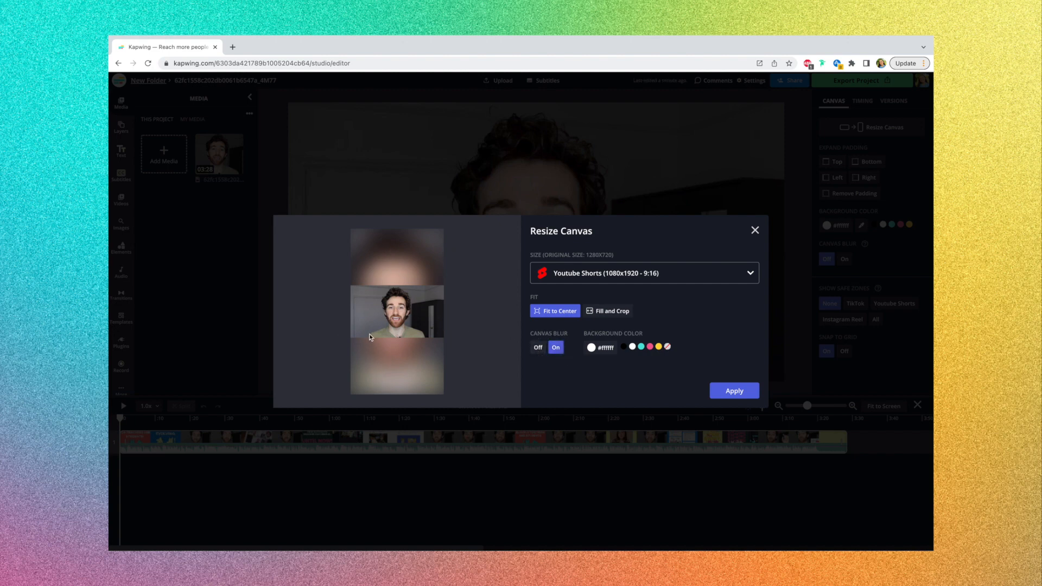
mouse_move(511, 384)
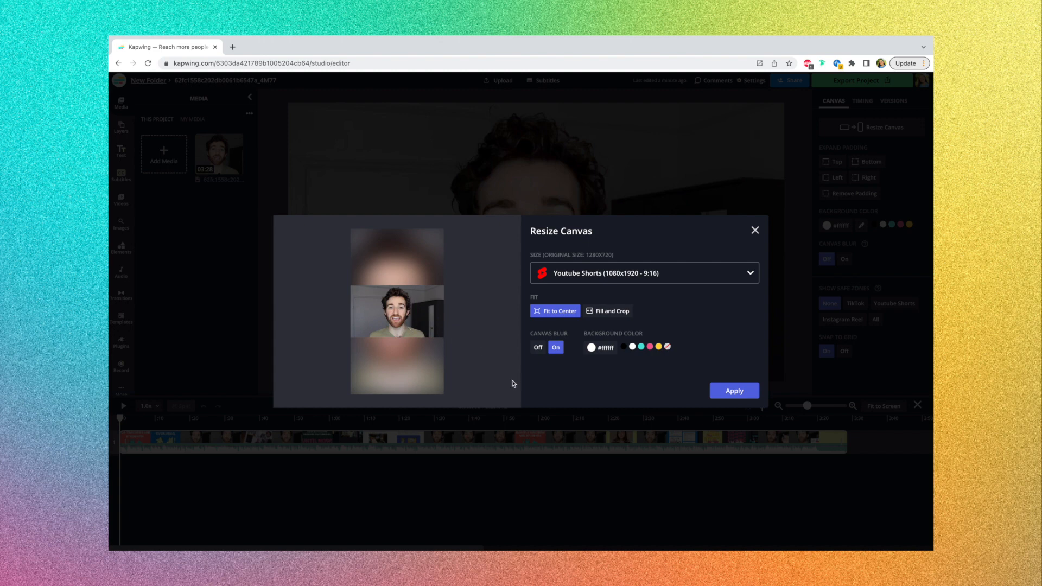
mouse_move(530, 380)
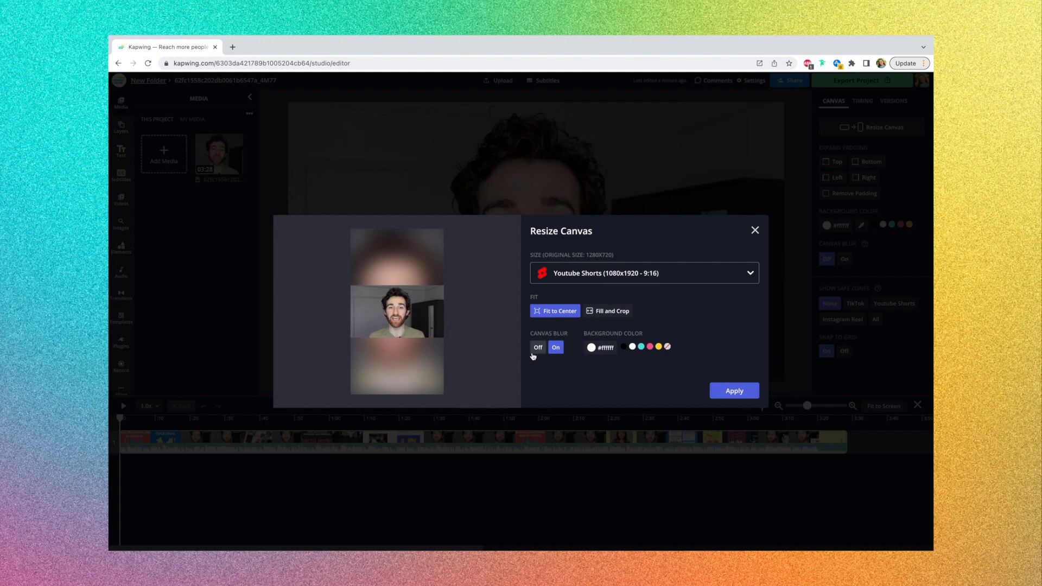
Preview blur off/on and Fill and Crop, then apply Fit to Center with Canvas Blur on.
click(539, 347)
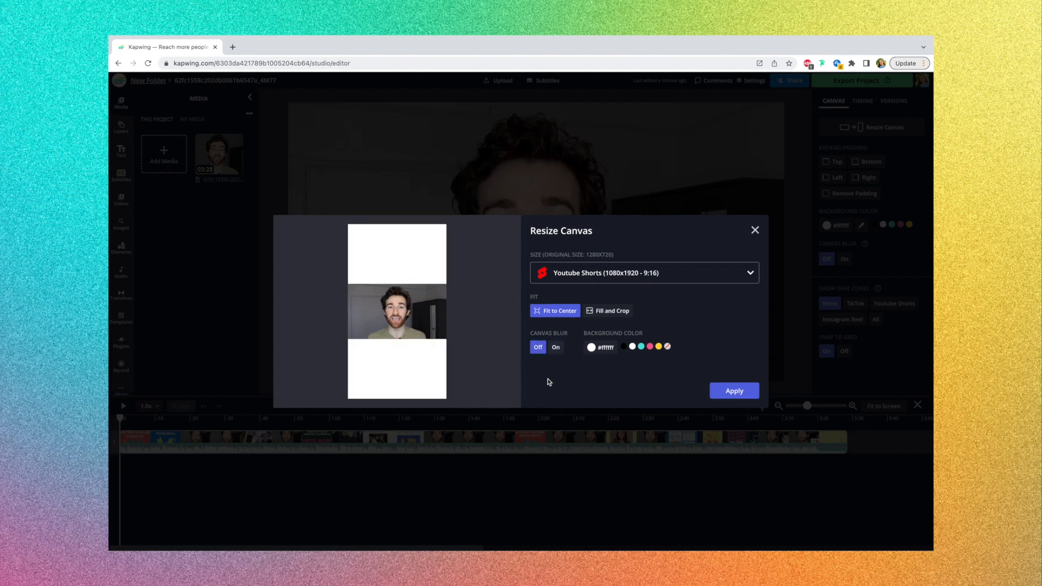
click(556, 348)
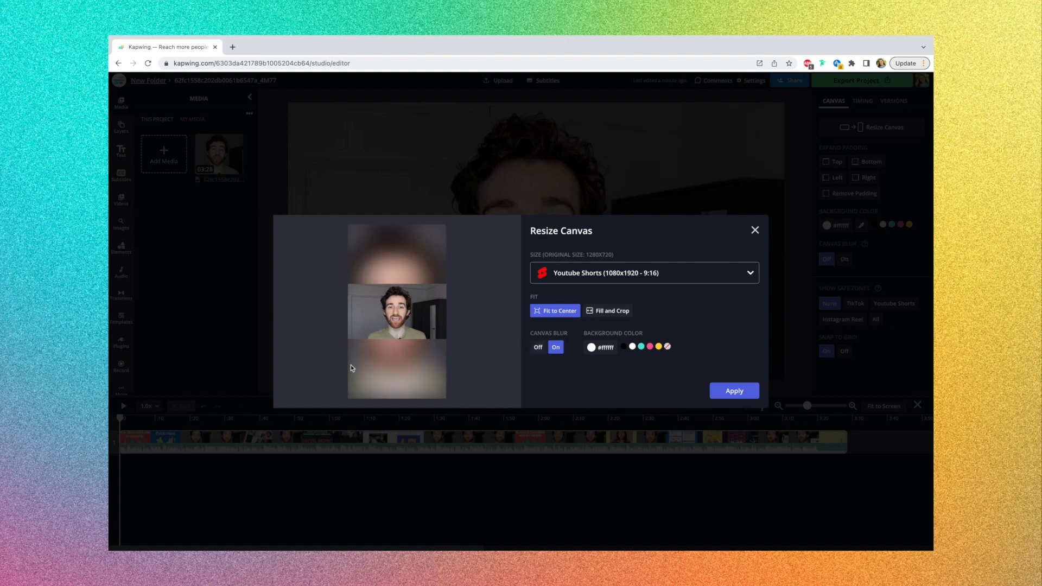
mouse_move(463, 359)
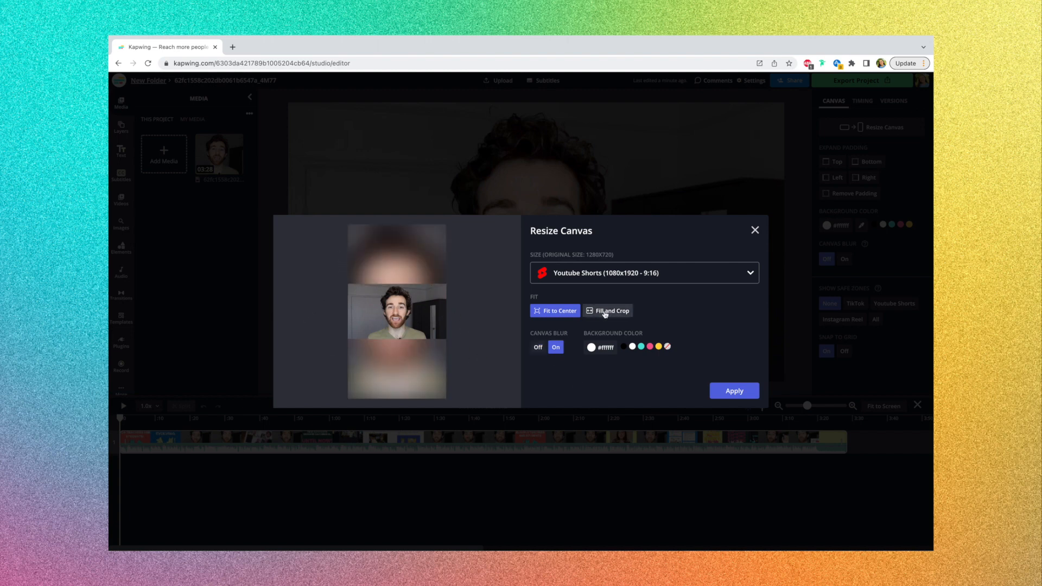
click(610, 310)
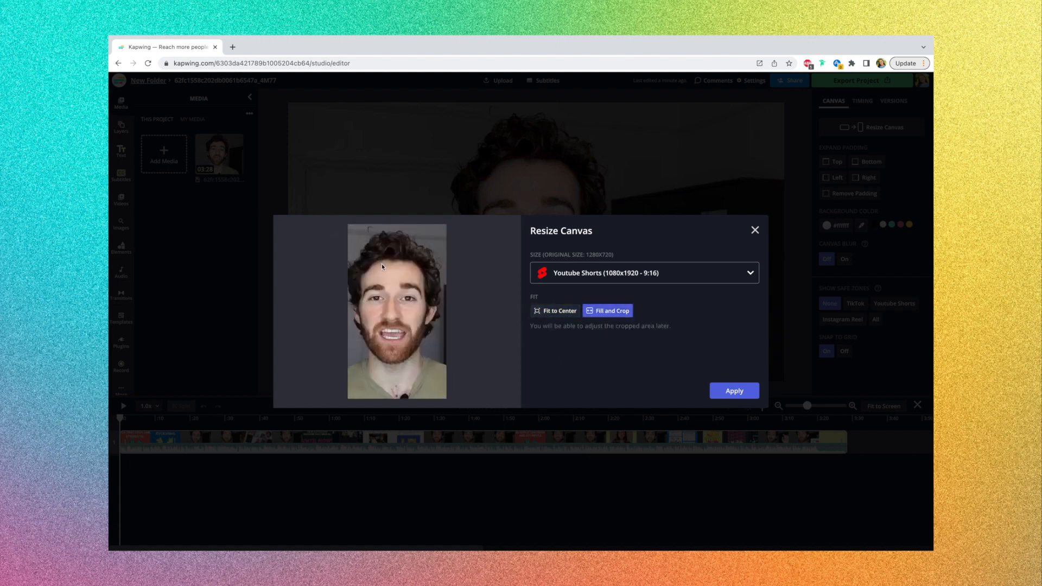
mouse_move(448, 313)
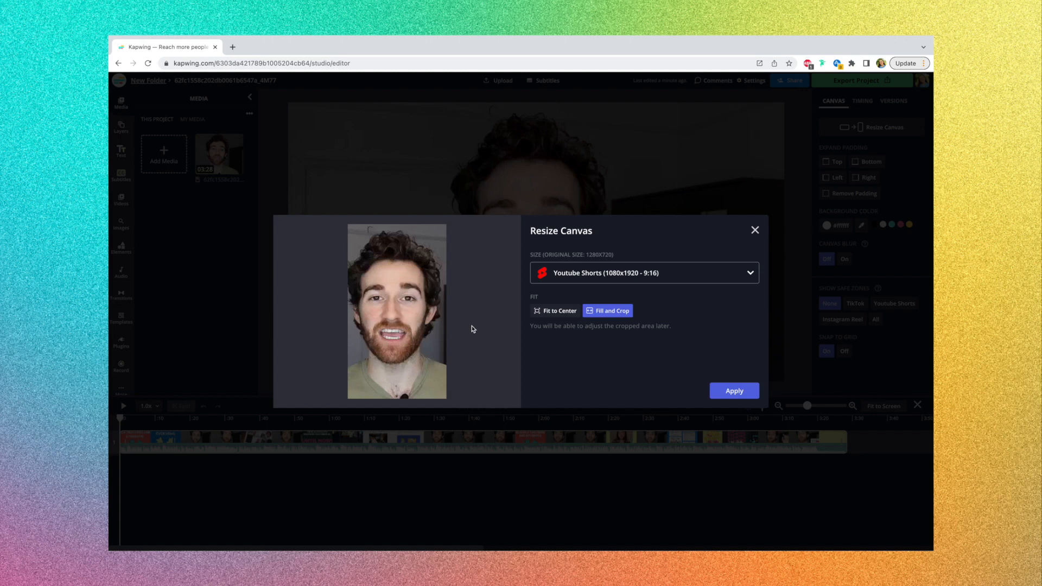
click(734, 391)
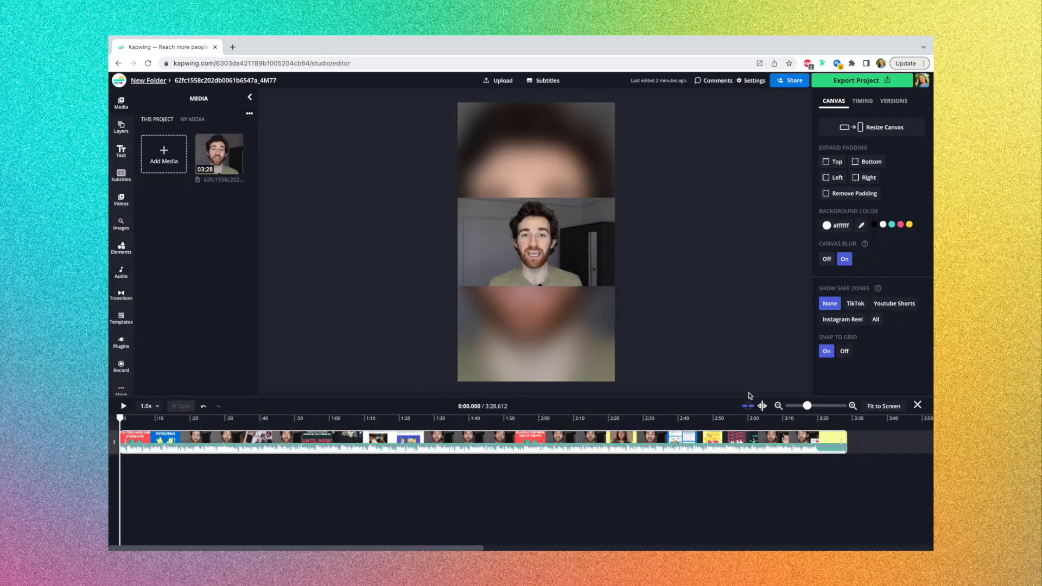
click(122, 406)
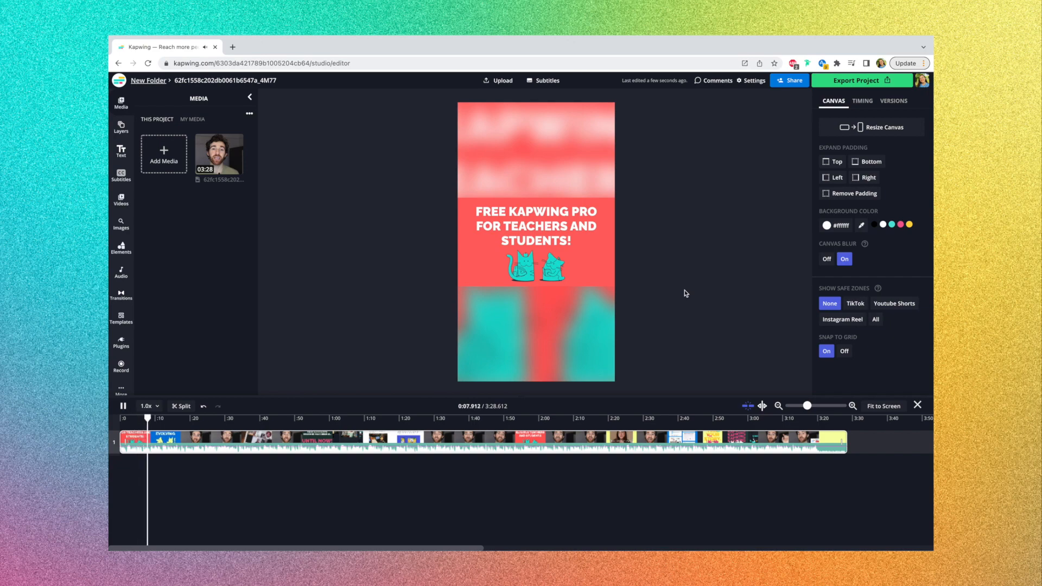
click(155, 419)
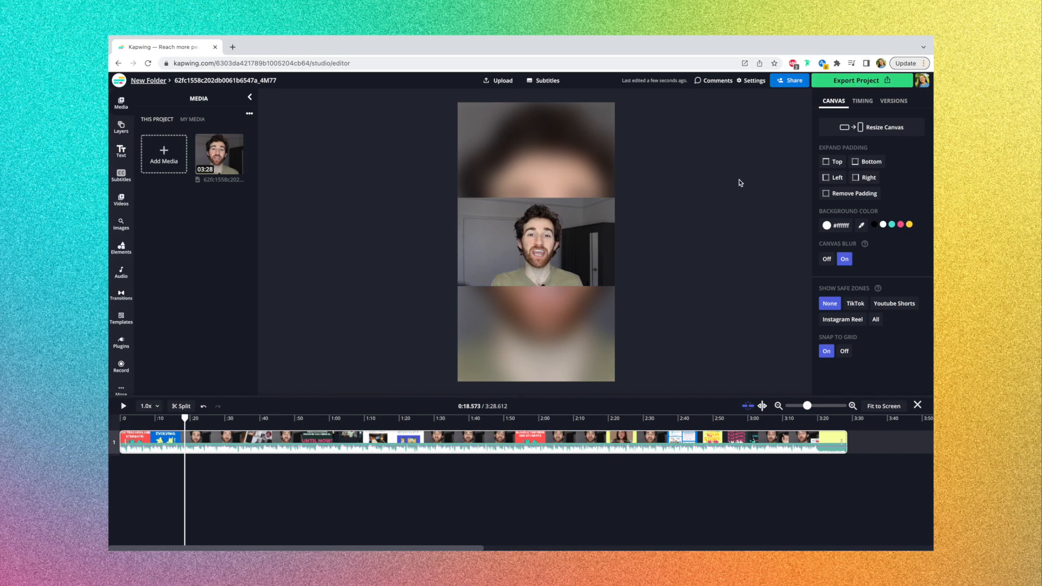
mouse_move(625, 167)
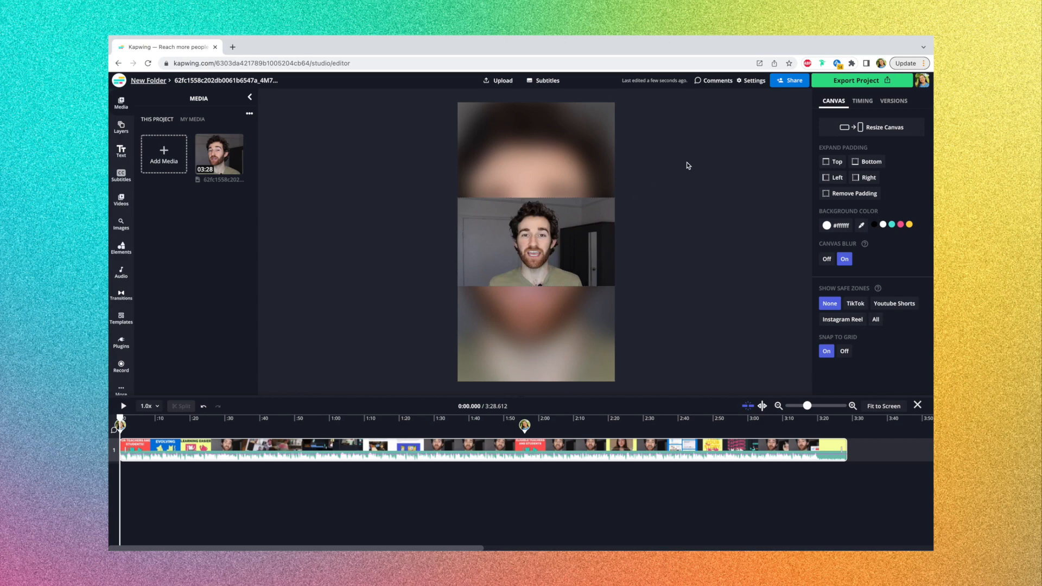
mouse_move(681, 144)
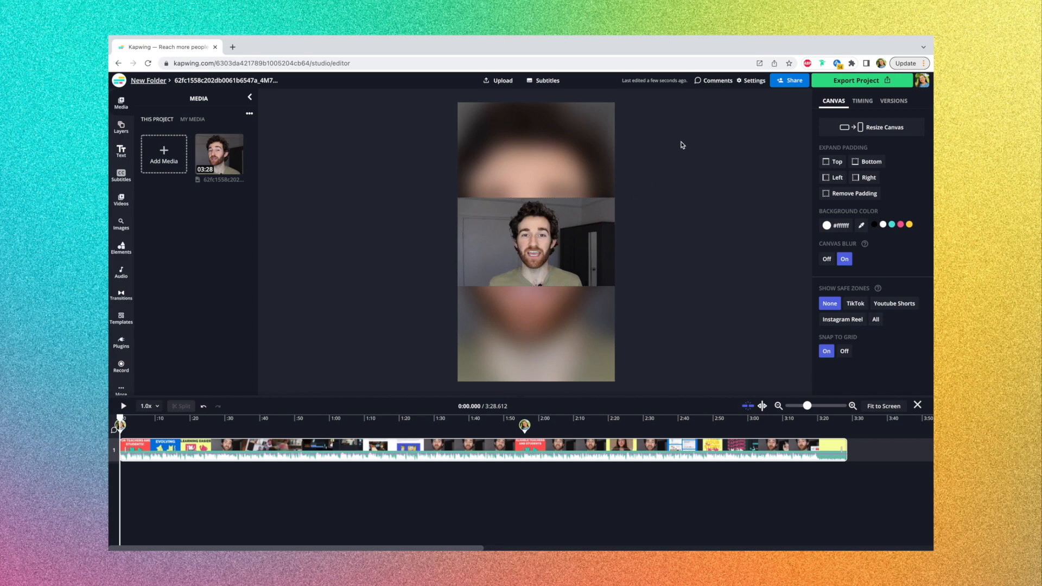
mouse_move(690, 108)
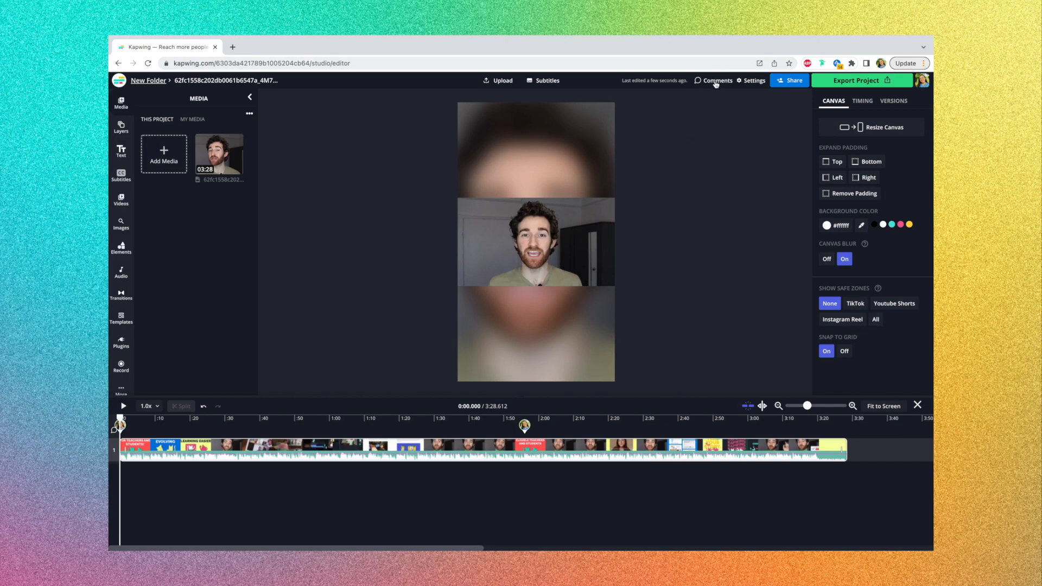
Post a timestamped 'Love this part!' comment around 0:40 in the project comments.
click(718, 80)
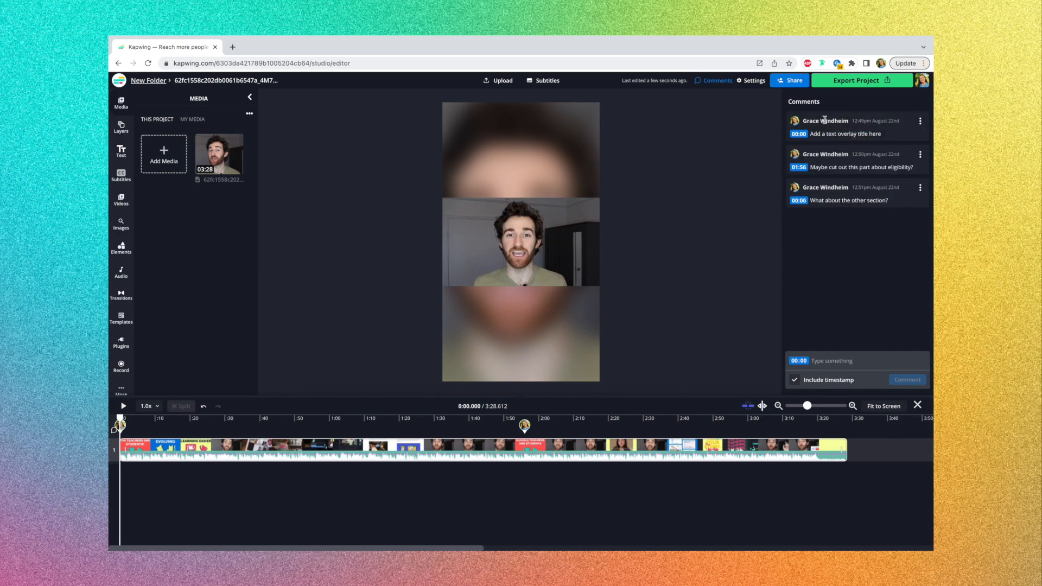
click(850, 360)
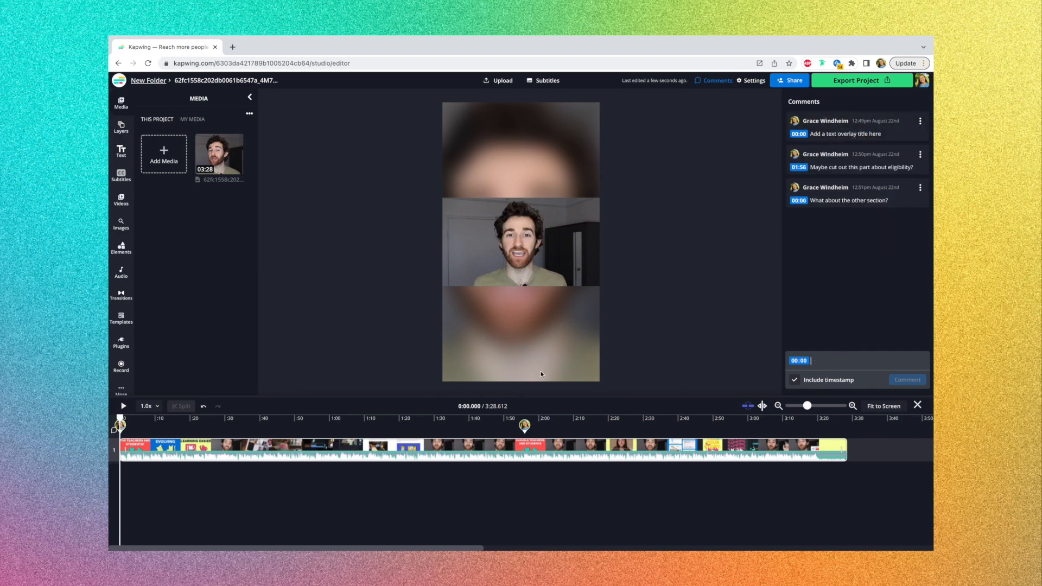
click(258, 419)
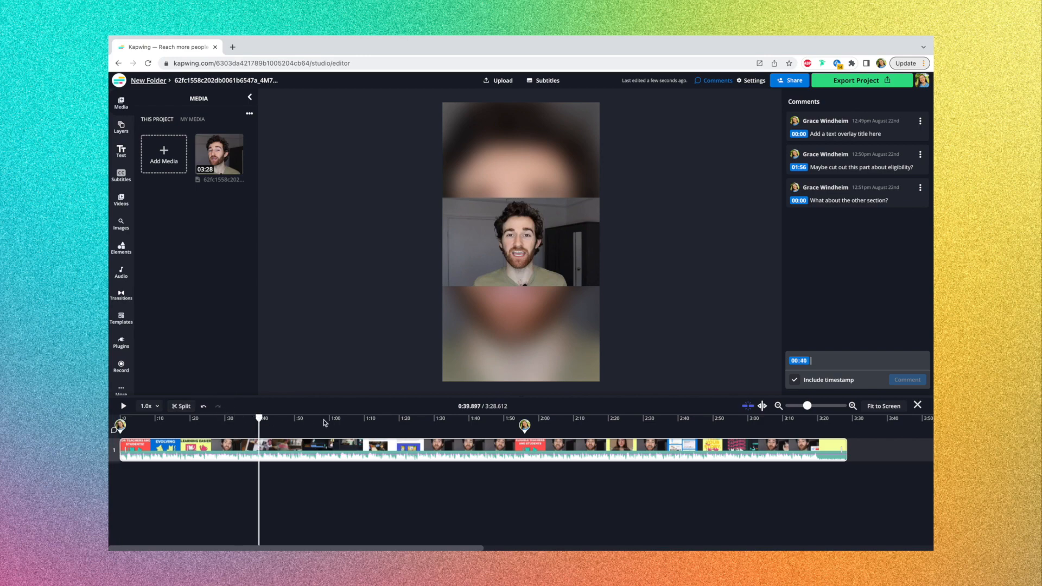
click(480, 419)
text(Love this part!)
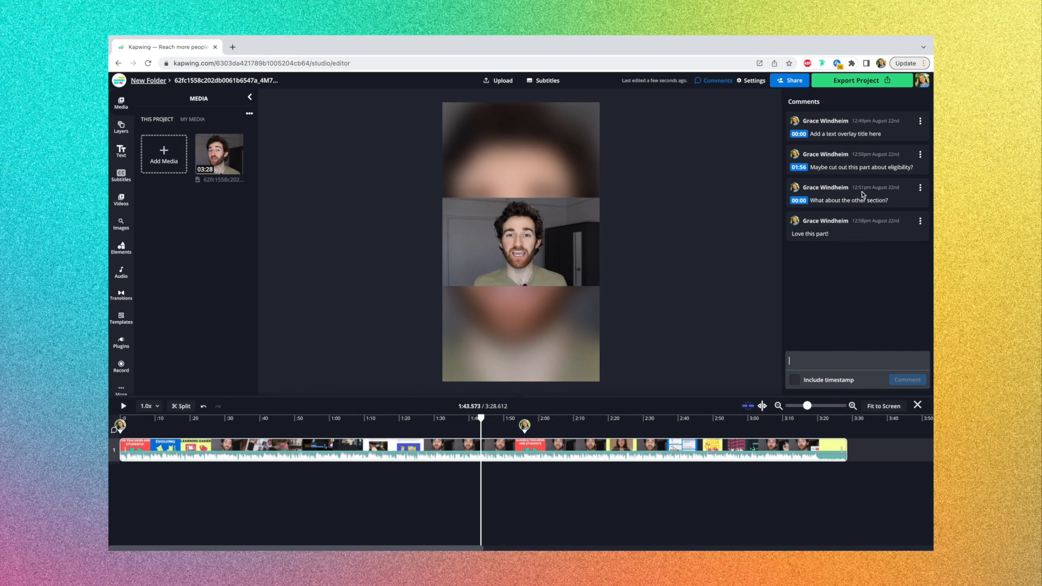
Start a reply to the other section's comment in the thread.
click(857, 199)
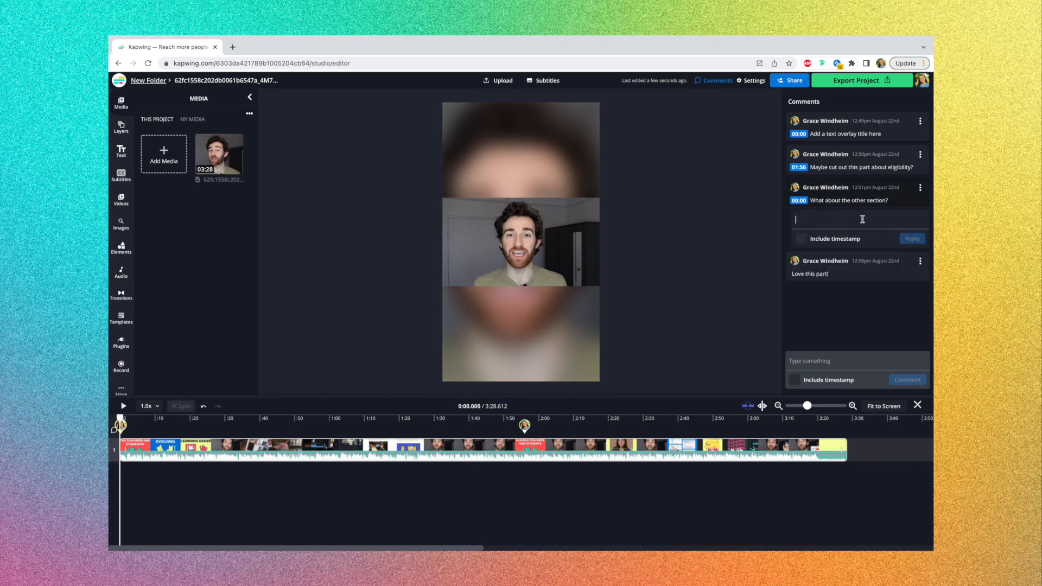
click(919, 187)
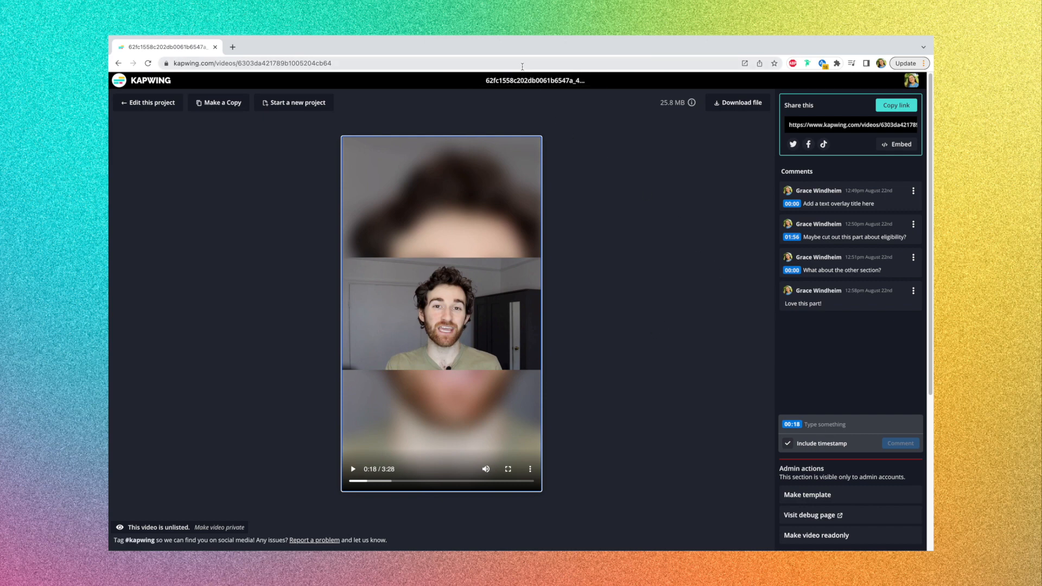
mouse_move(658, 215)
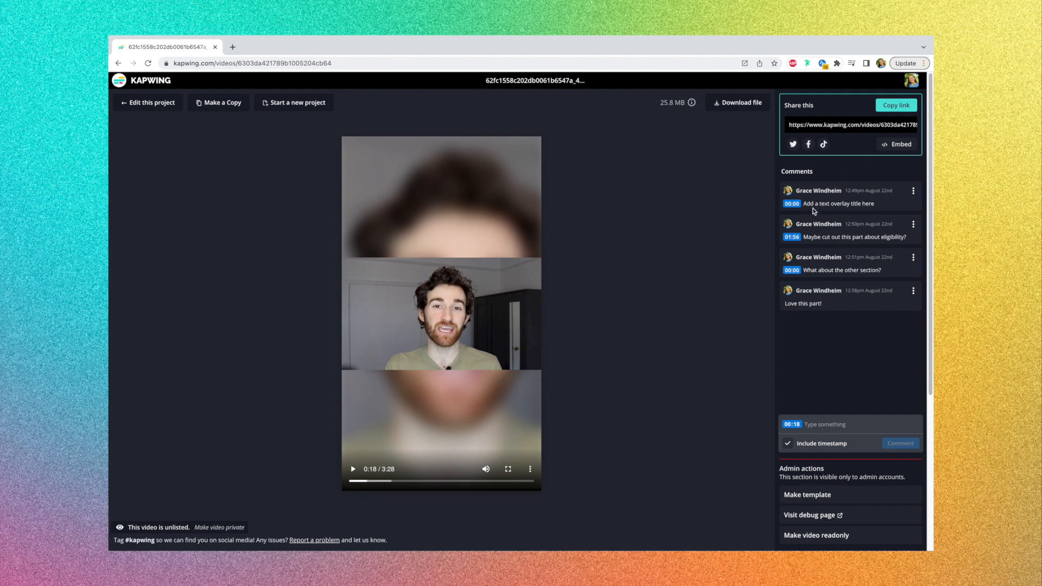
mouse_move(899, 265)
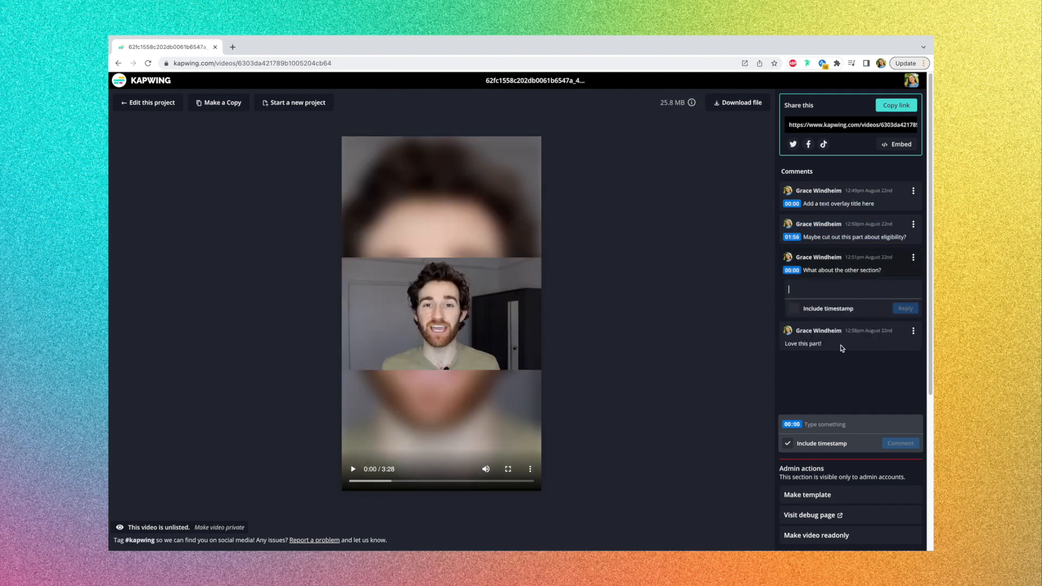
Post the comment 'Hi!' timestamped at 00:00 on the share page.
text(H)
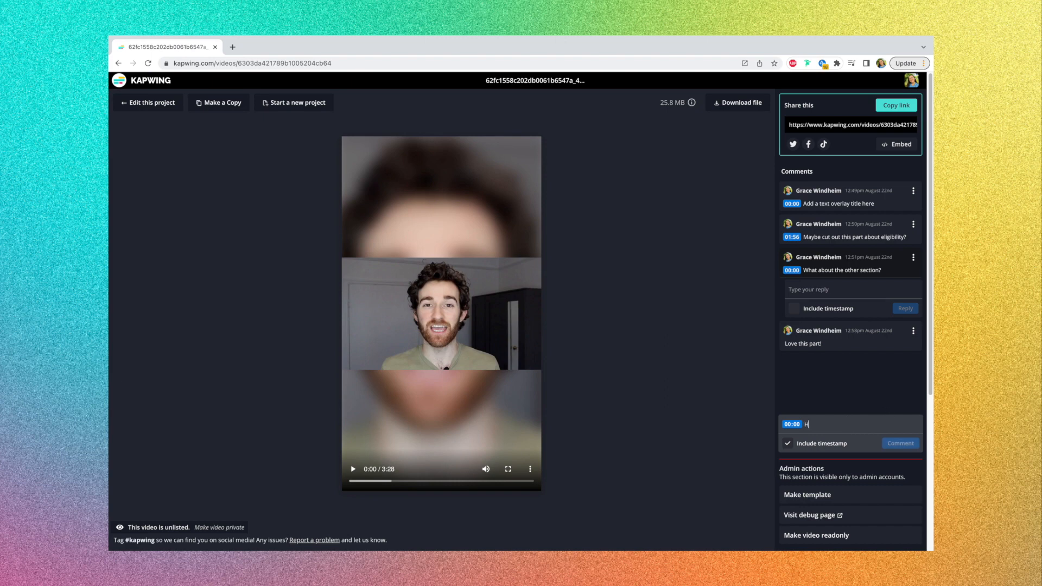
click(900, 443)
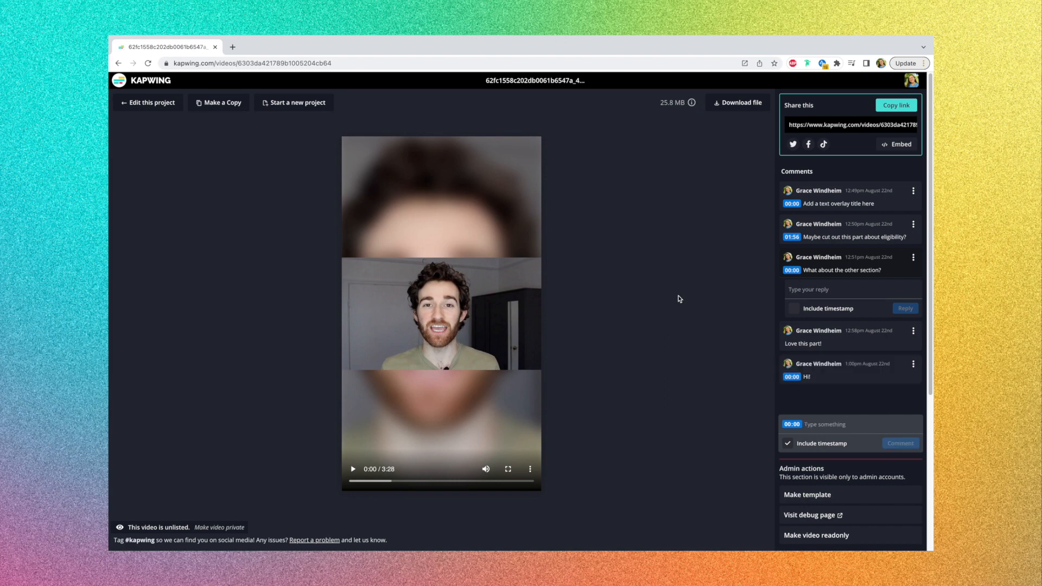
mouse_move(712, 298)
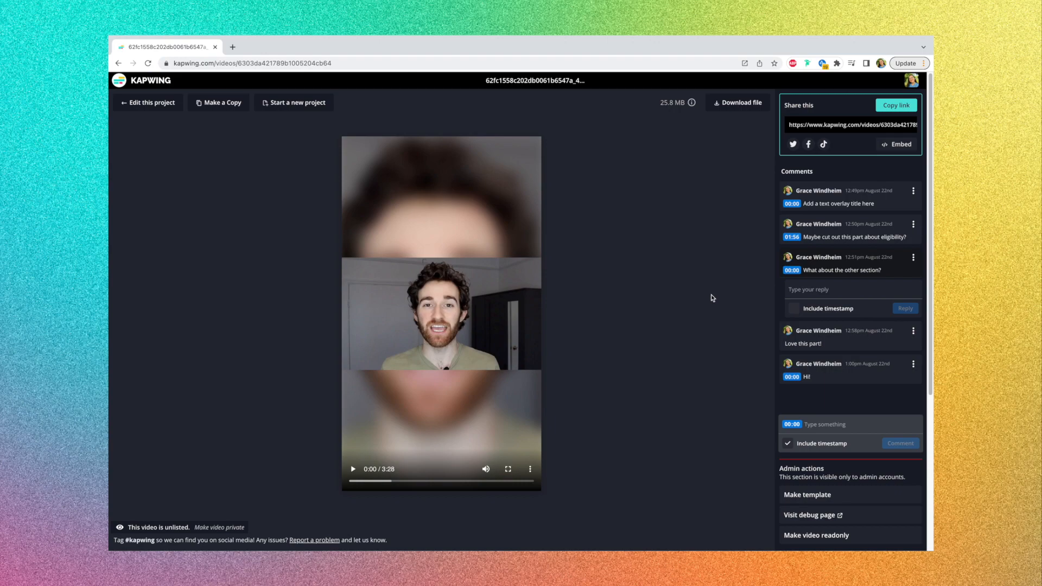